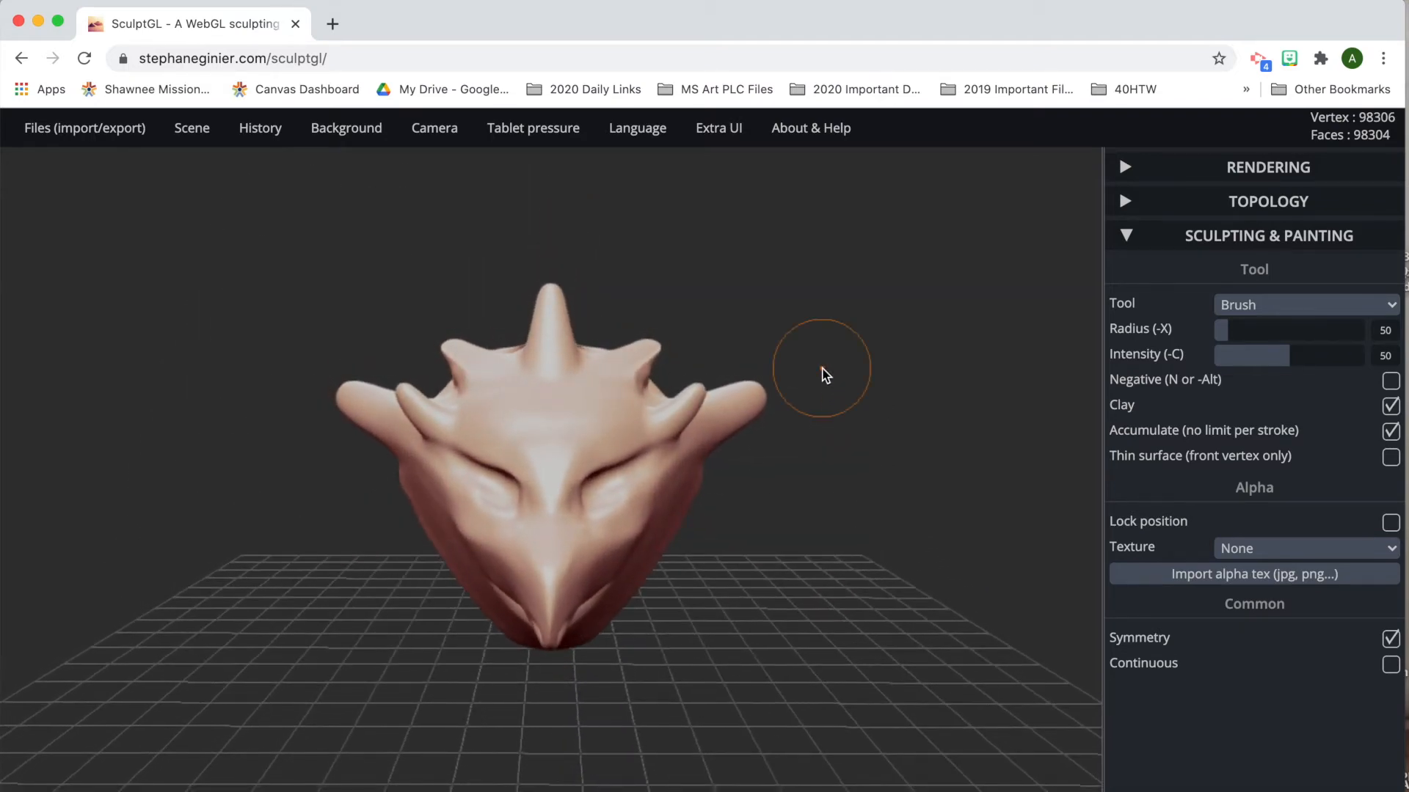
mouse_move(938, 450)
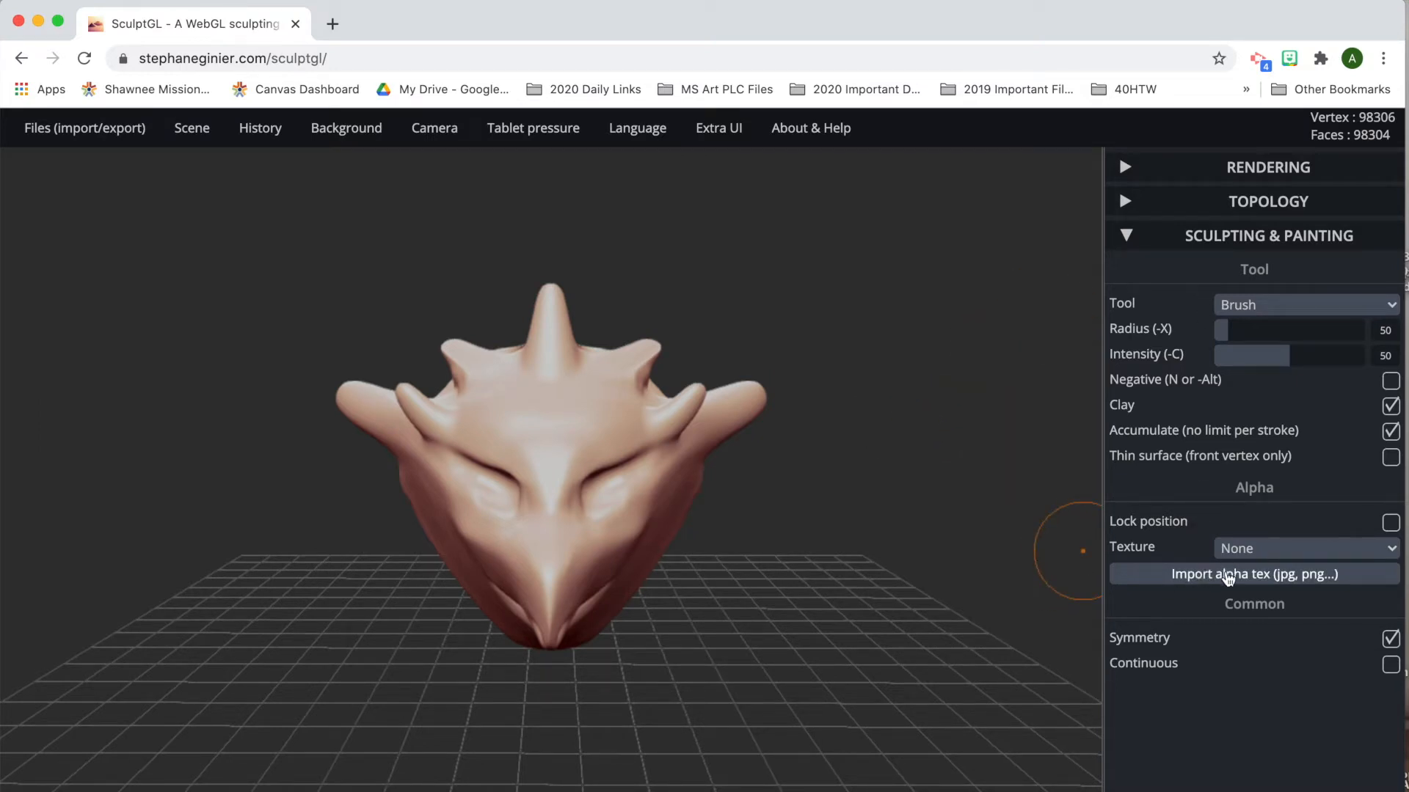
Switch to the Paint tool with the Skin alpha texture for an orange forehead patch.
left_click(1303, 303)
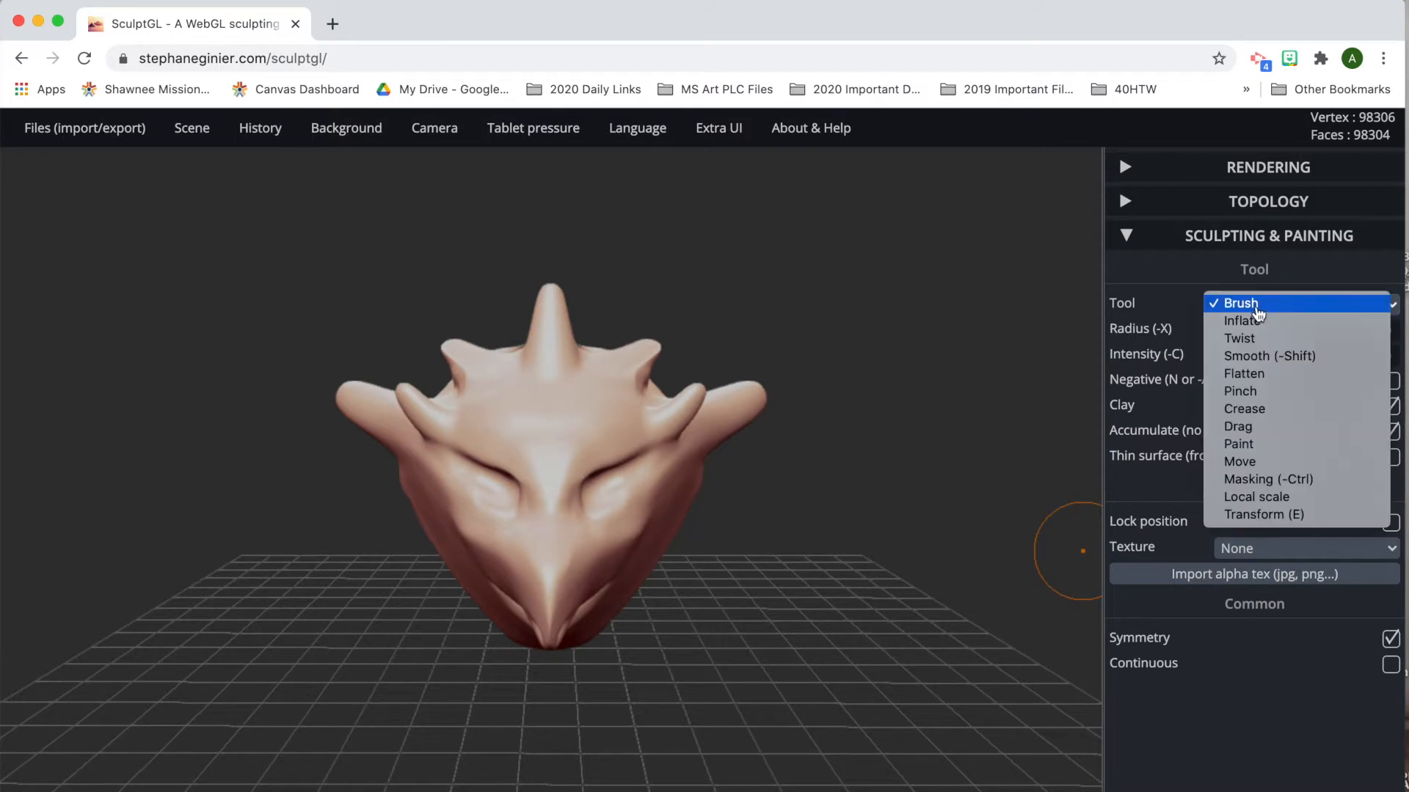
mouse_move(1240, 443)
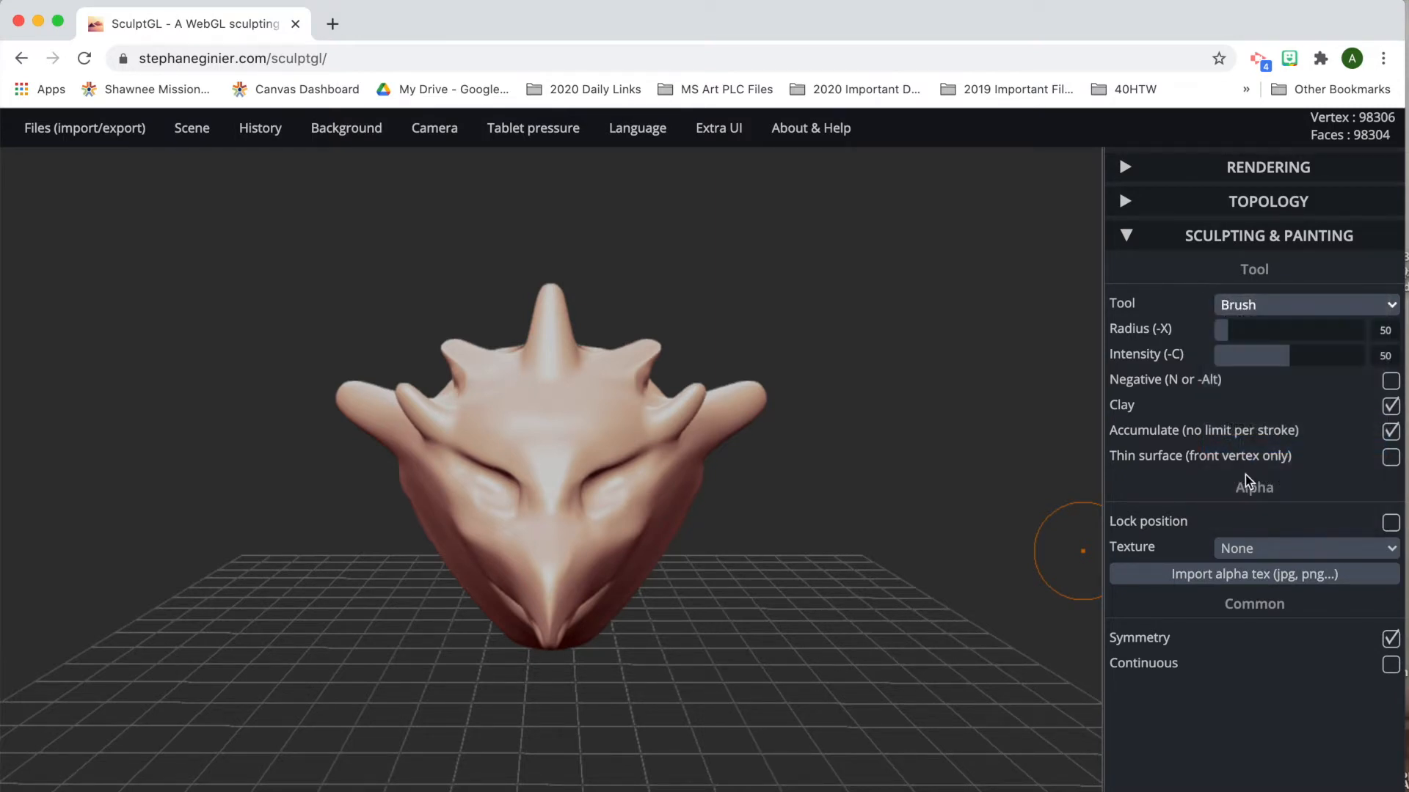
left_click(1304, 304)
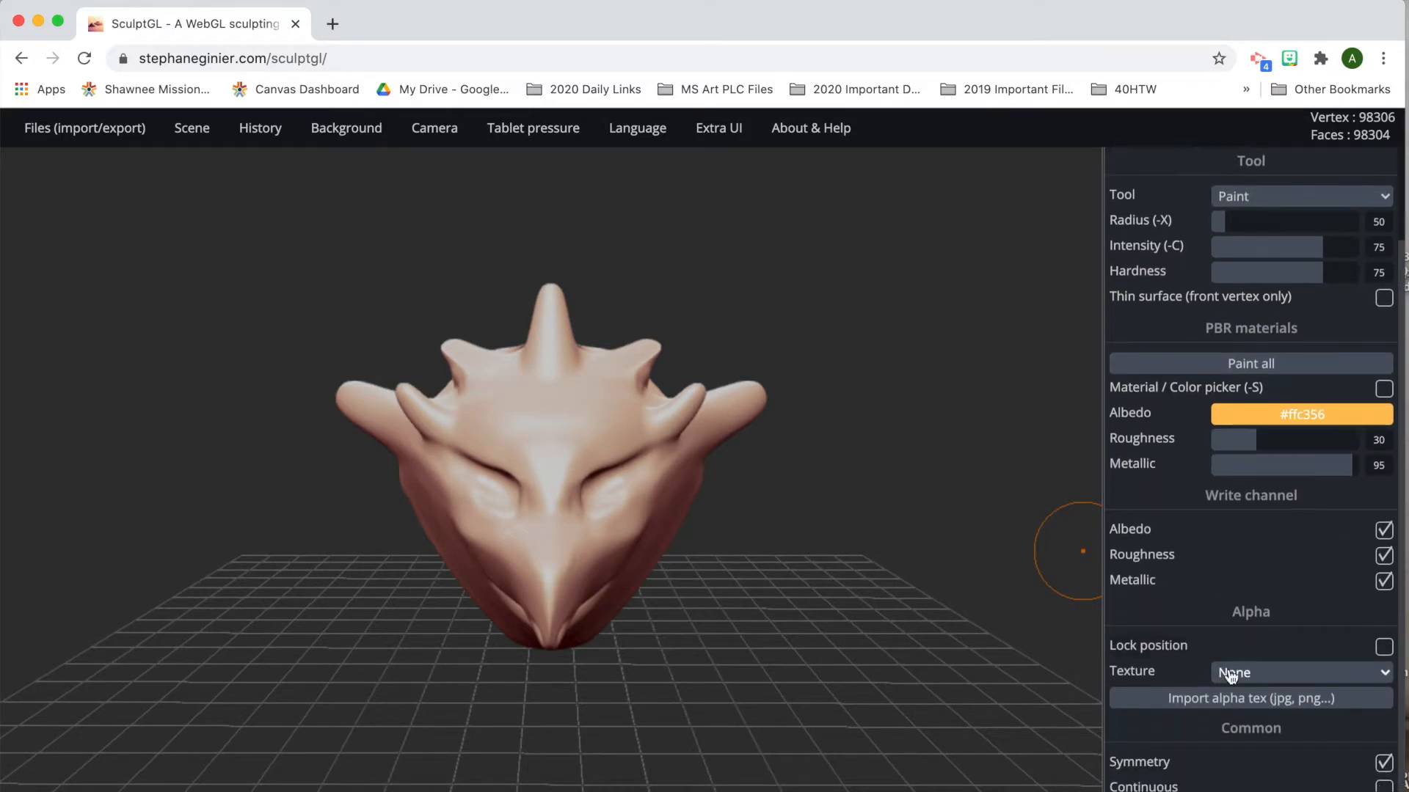
left_click(1298, 672)
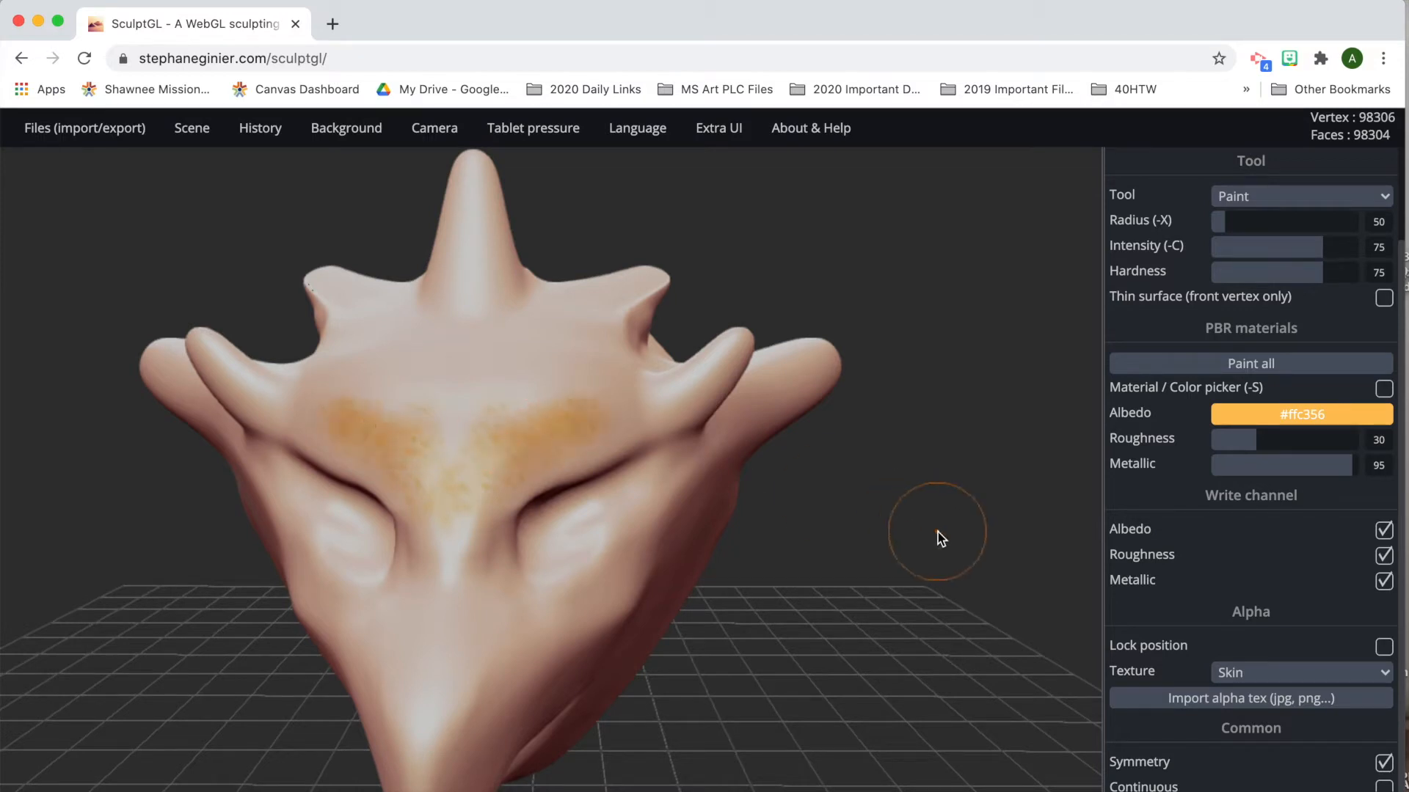
mouse_move(962, 548)
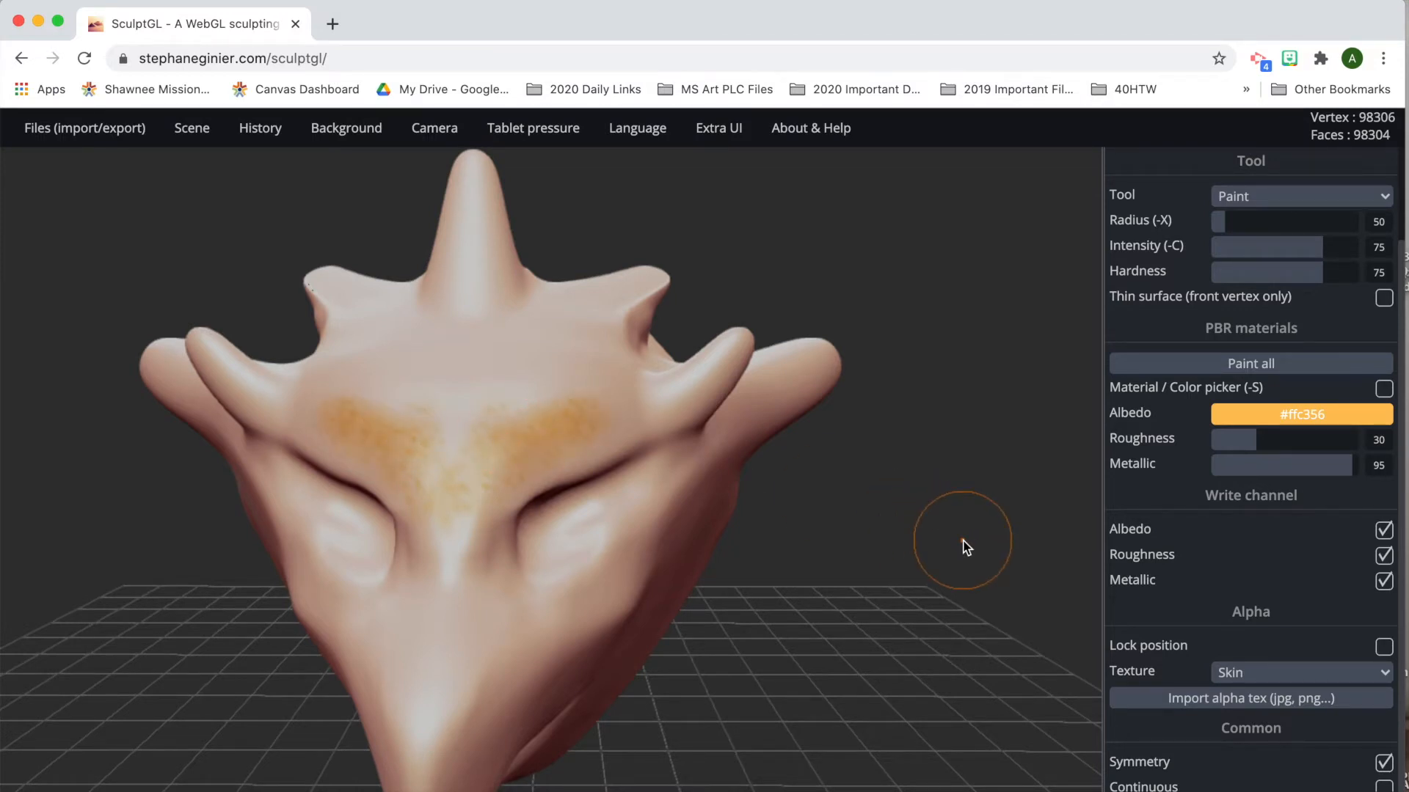
mouse_move(1059, 497)
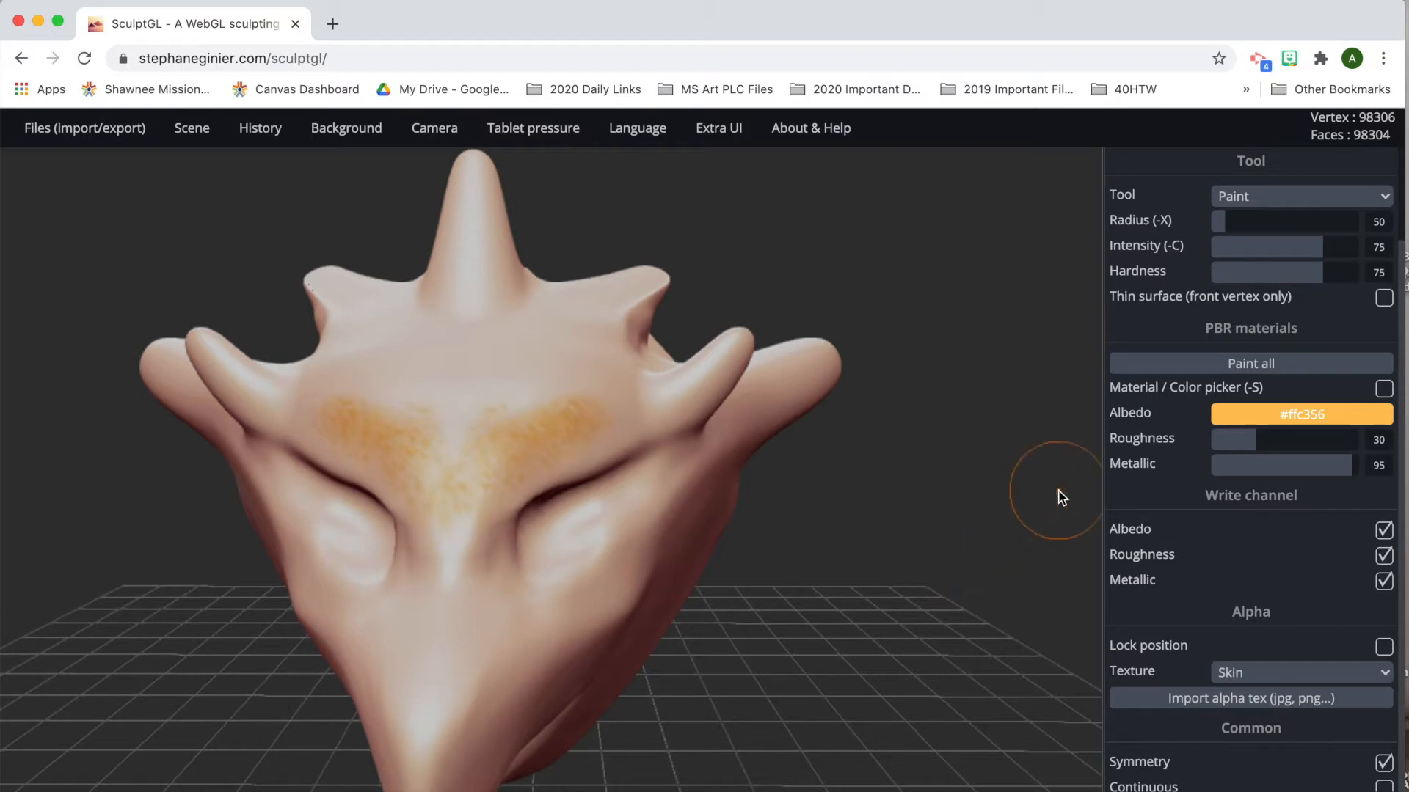
Return to the standard Brush with the Skin alpha and intensity raised to 92.
left_click(1299, 195)
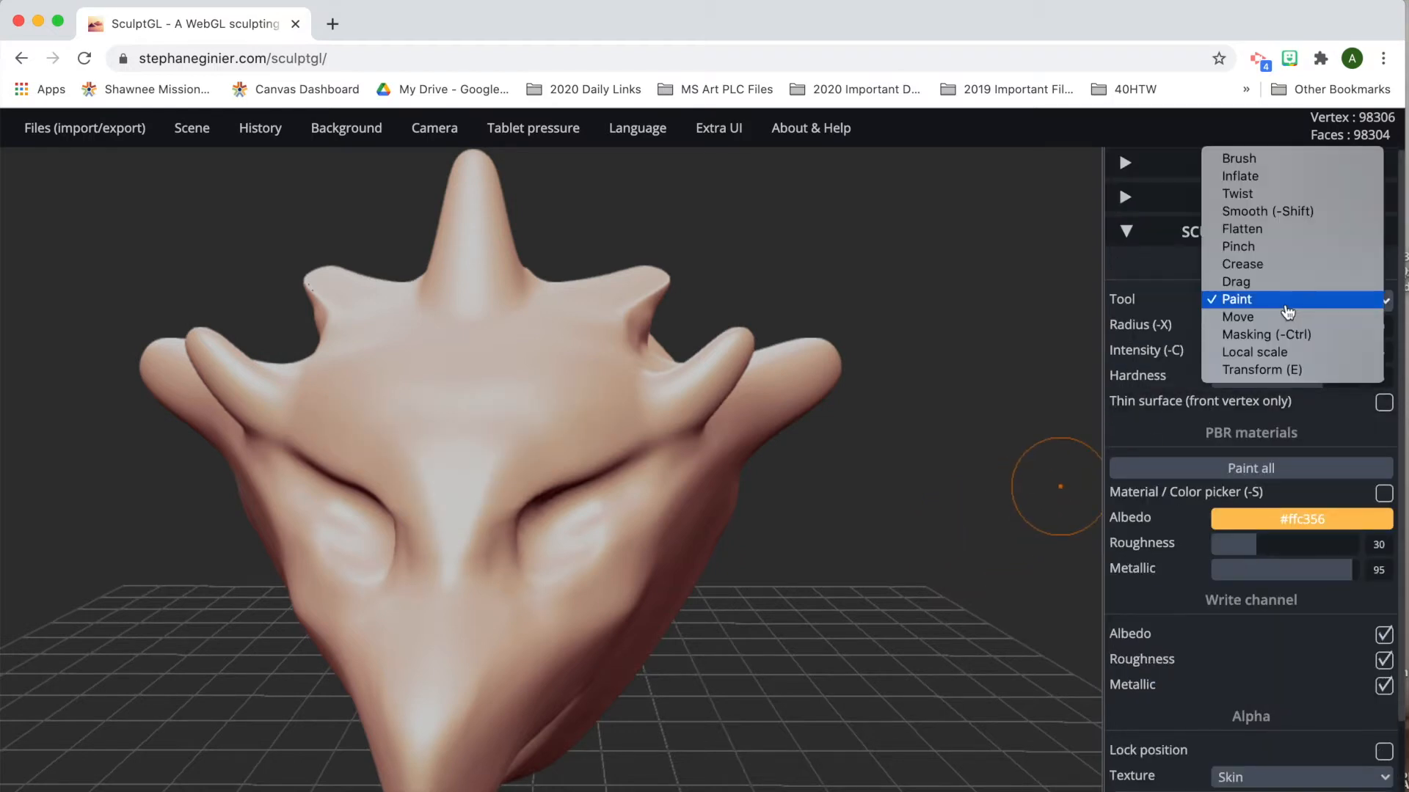
left_click(1239, 159)
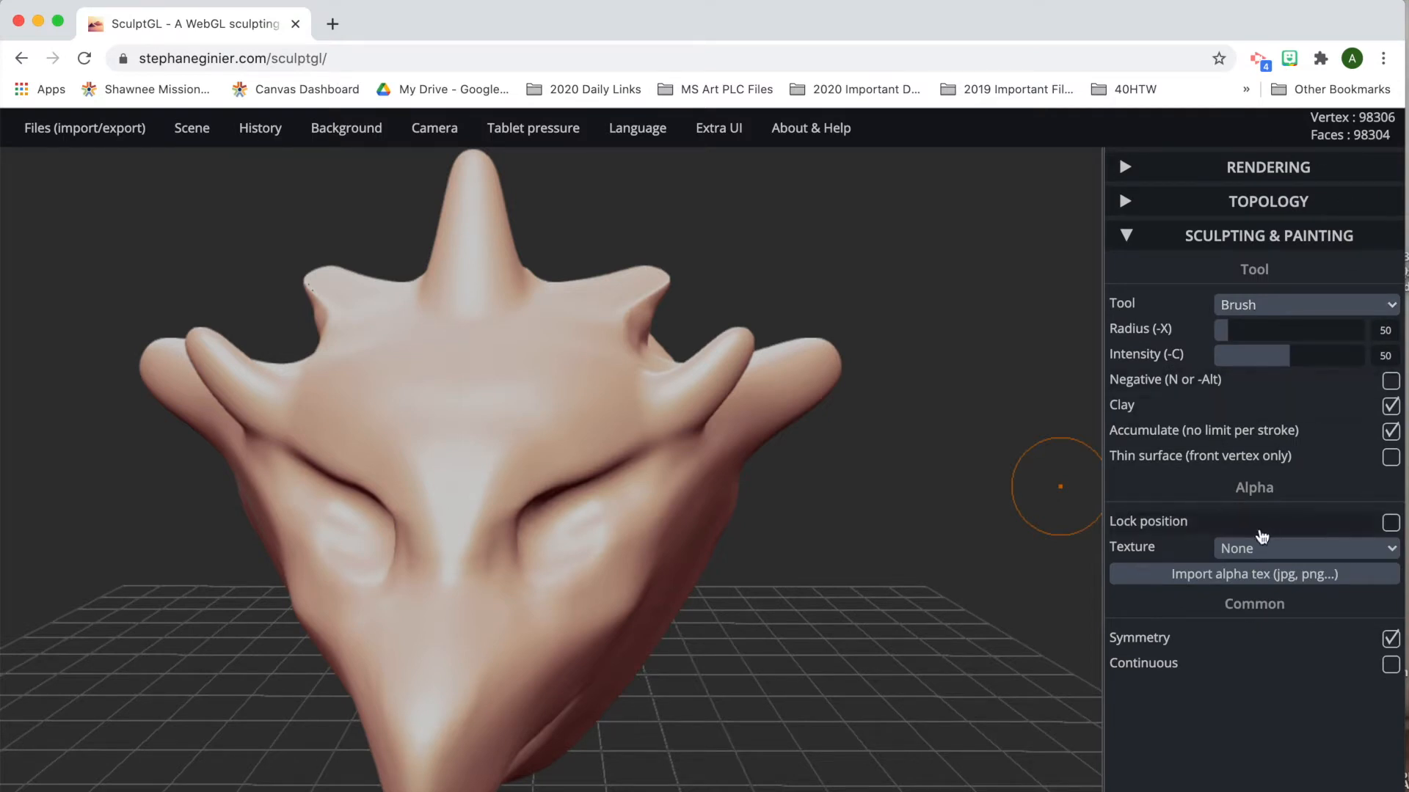
left_click(1305, 547)
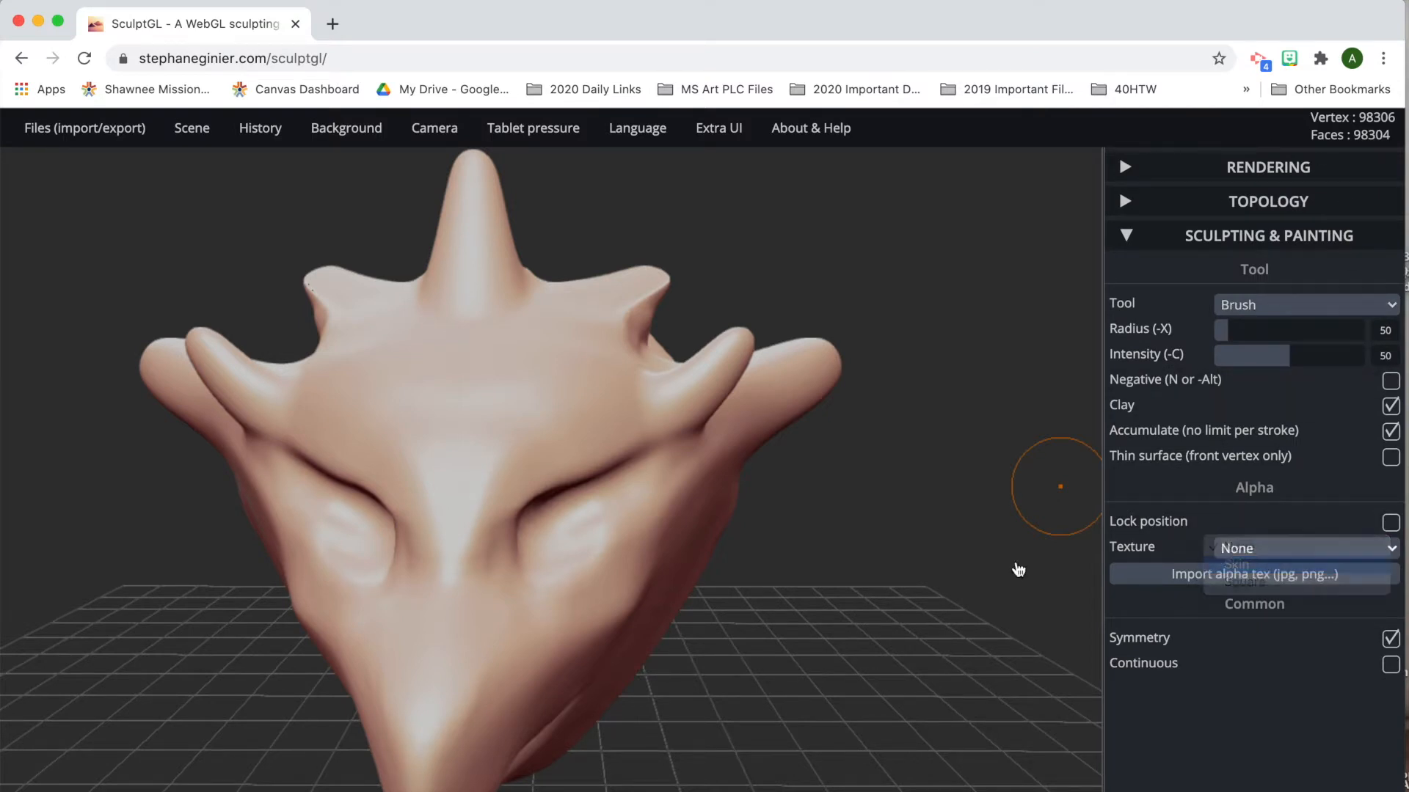
left_click(1236, 563)
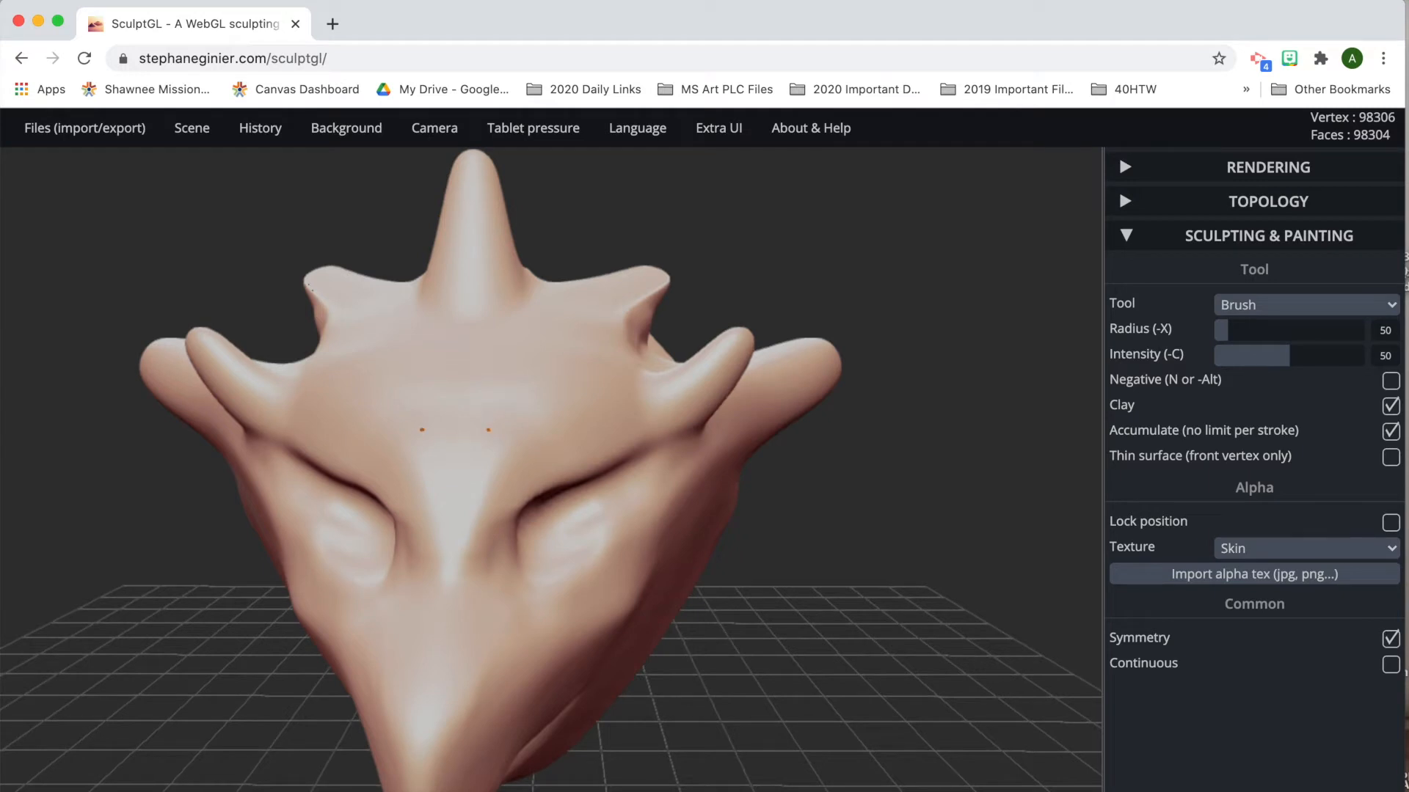
mouse_move(1049, 421)
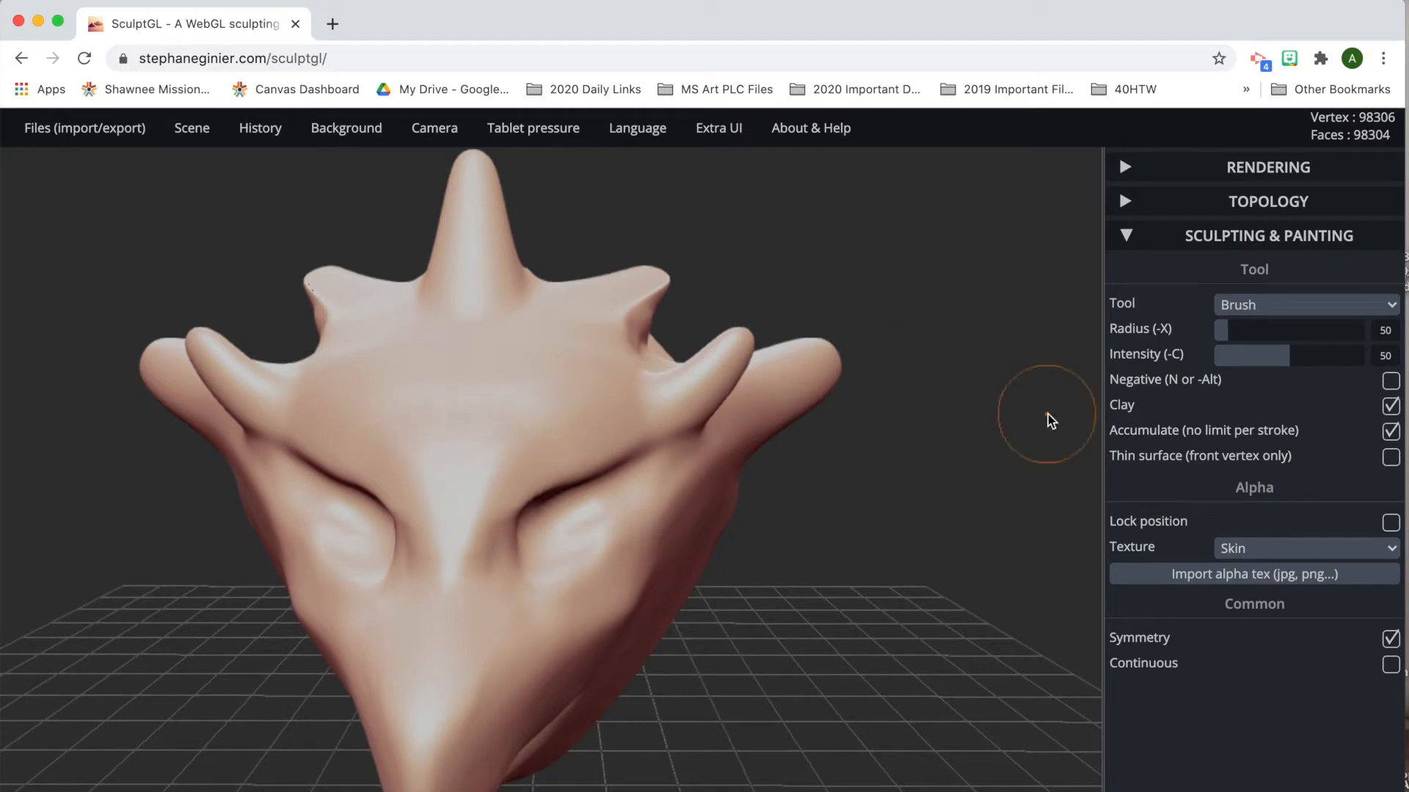
left_click_drag(1250, 355, 1321, 355)
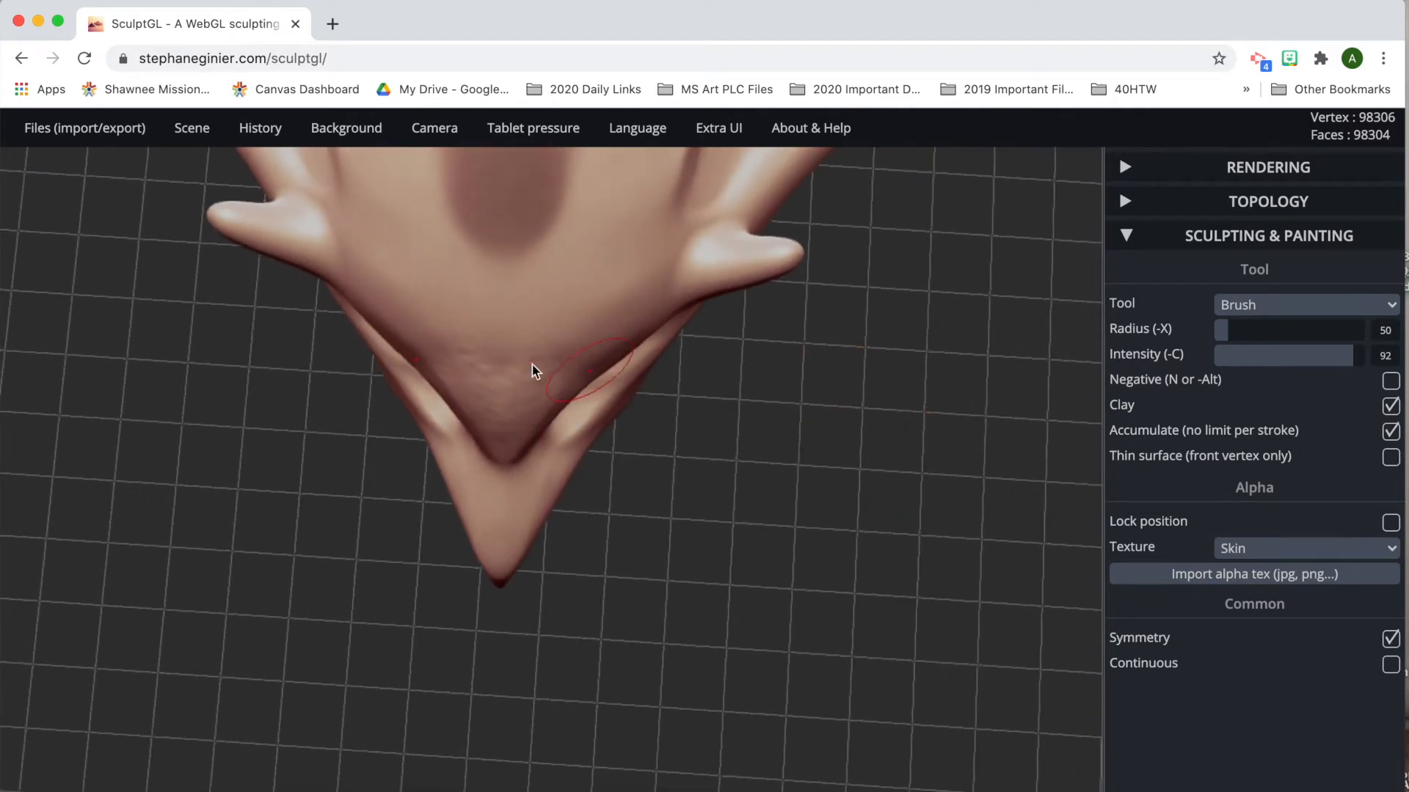
Sculpt skin-textured bumps onto the snout and inspect its underside.
left_click(566, 368)
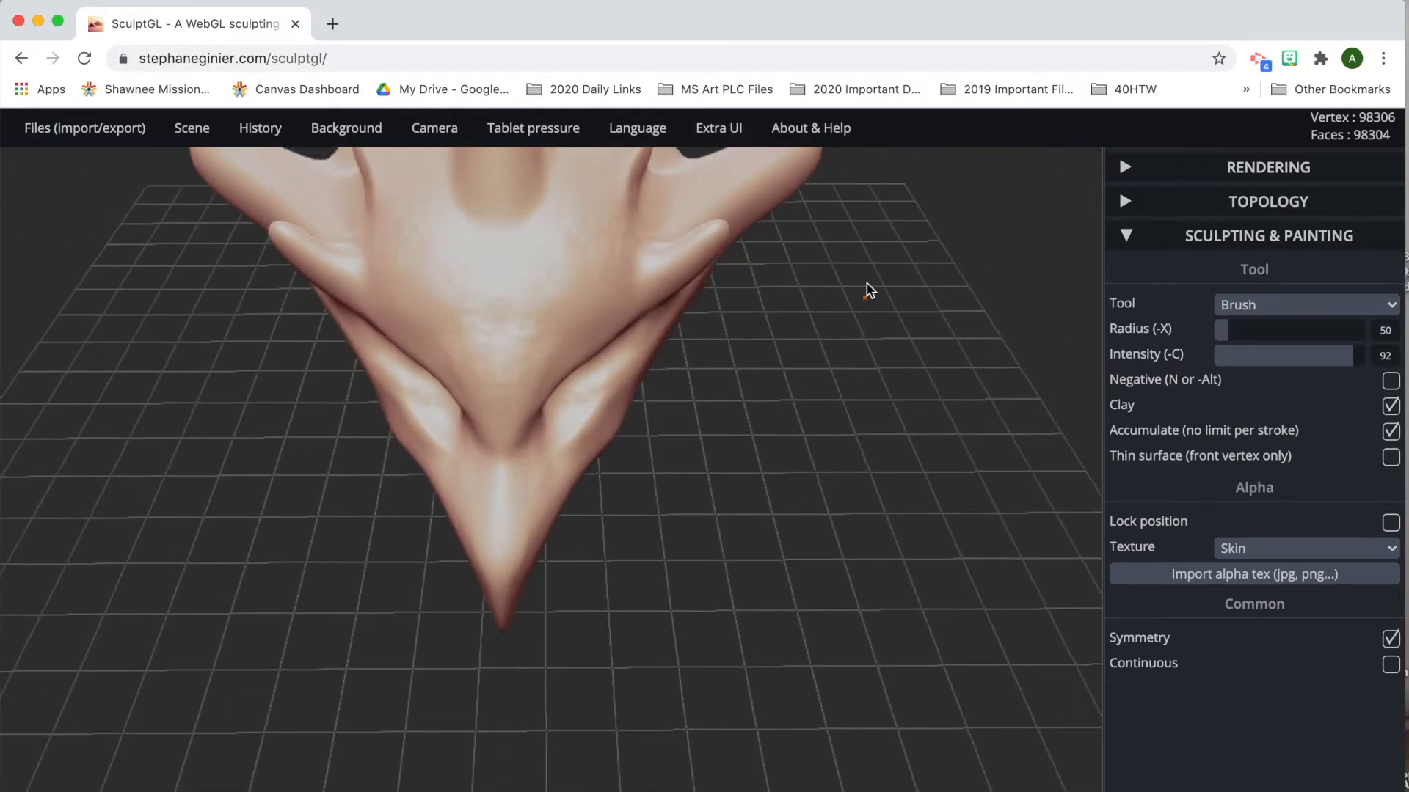
left_click_drag(868, 291, 845, 377)
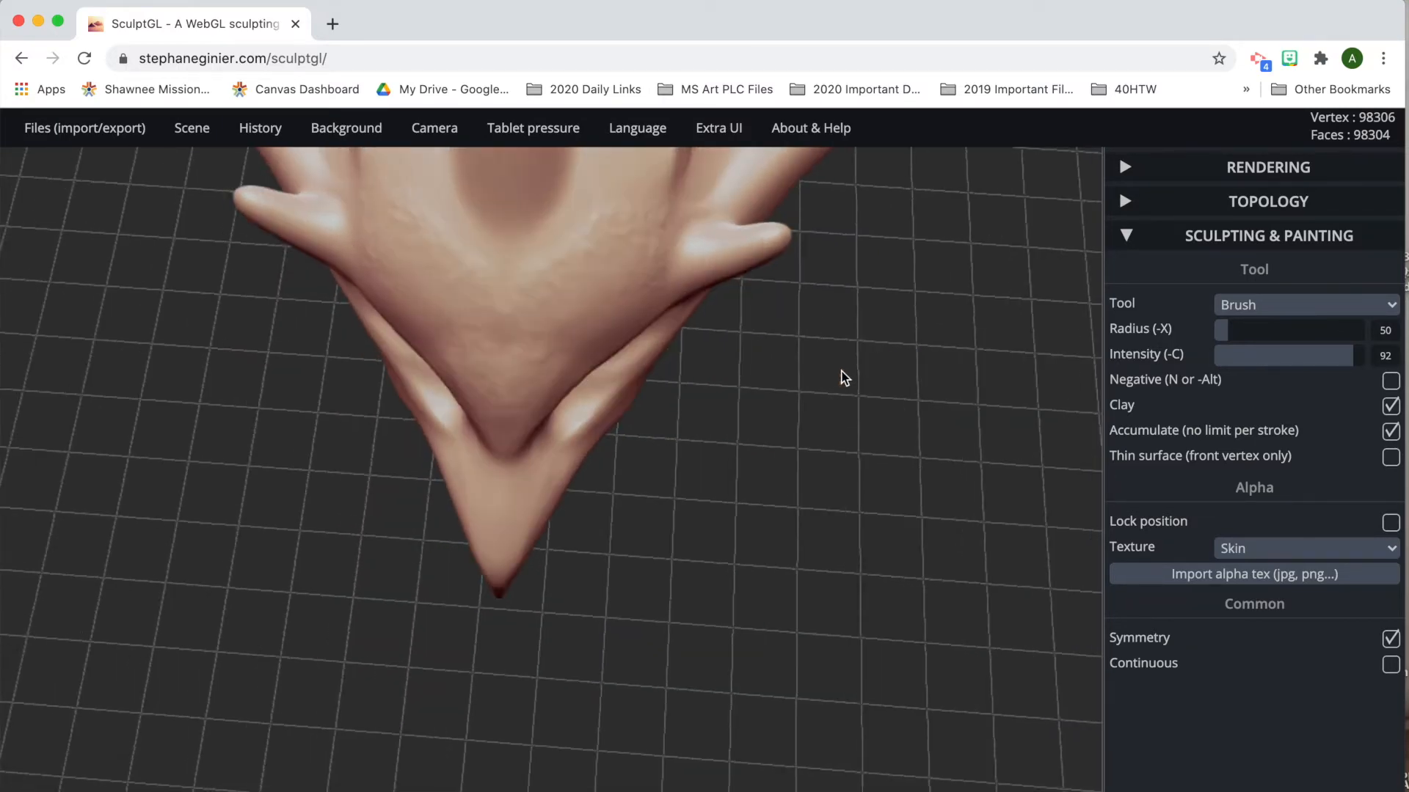
left_click_drag(845, 377, 863, 225)
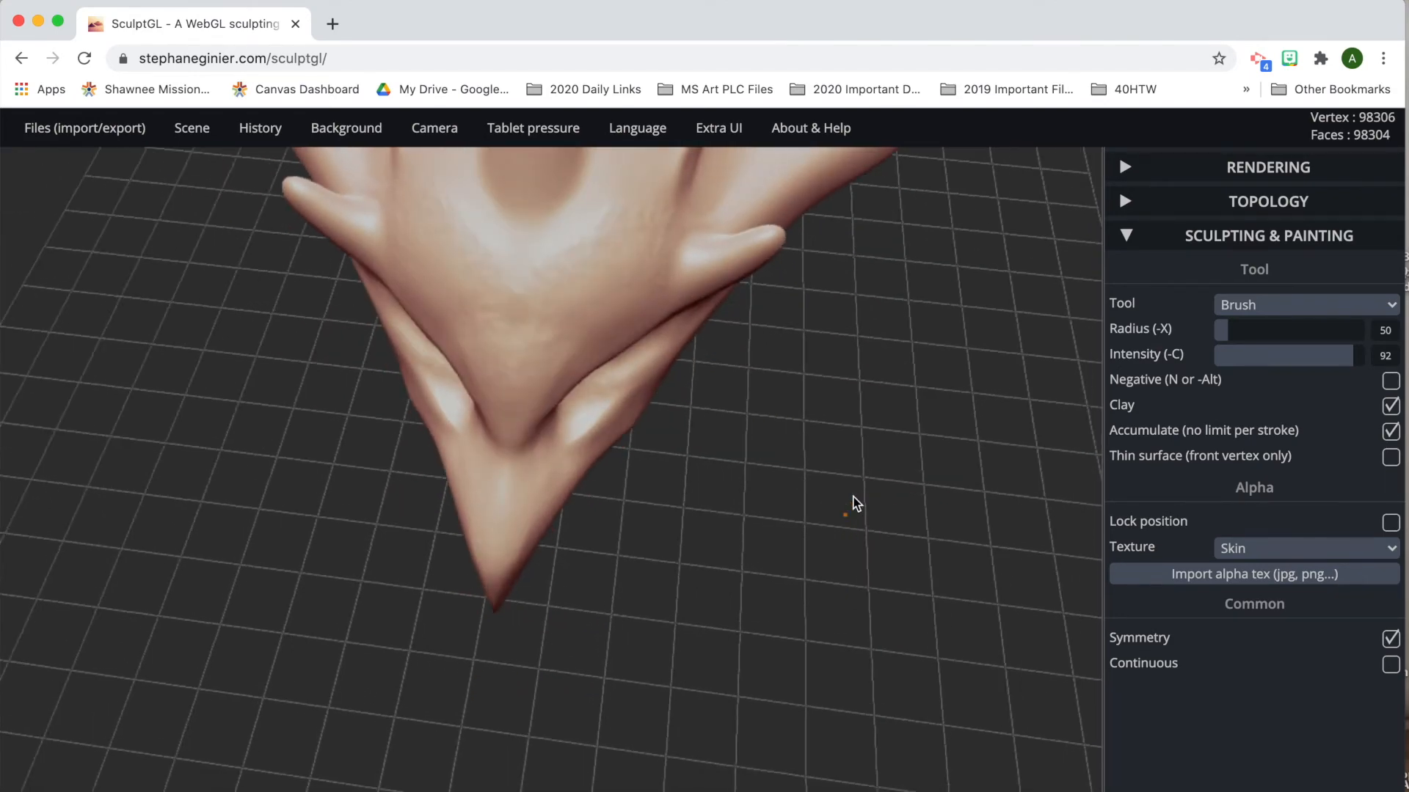
Give the Brush the Square alpha, test square stamps on the cheek, then undo them.
left_click(1303, 547)
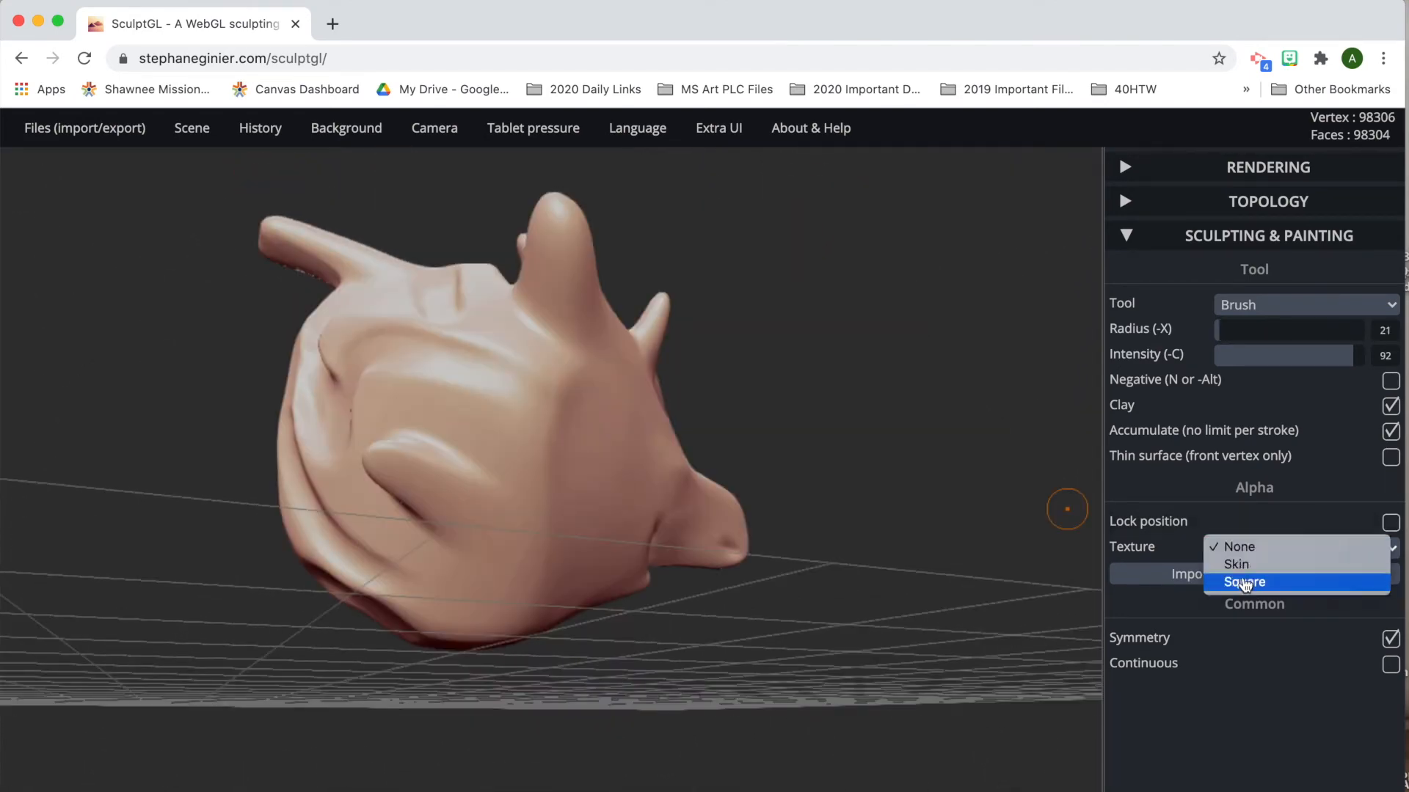
left_click(1246, 583)
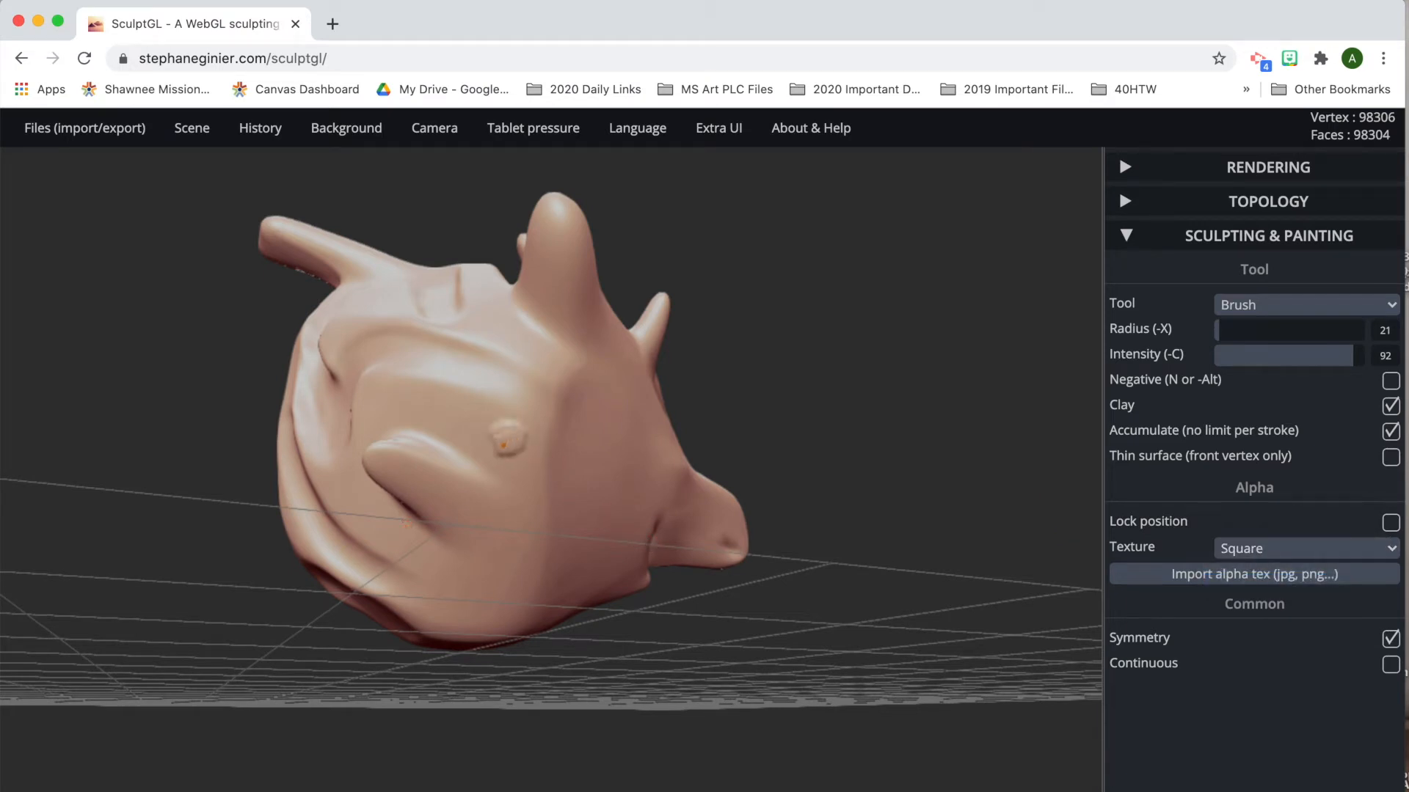
left_click(436, 421)
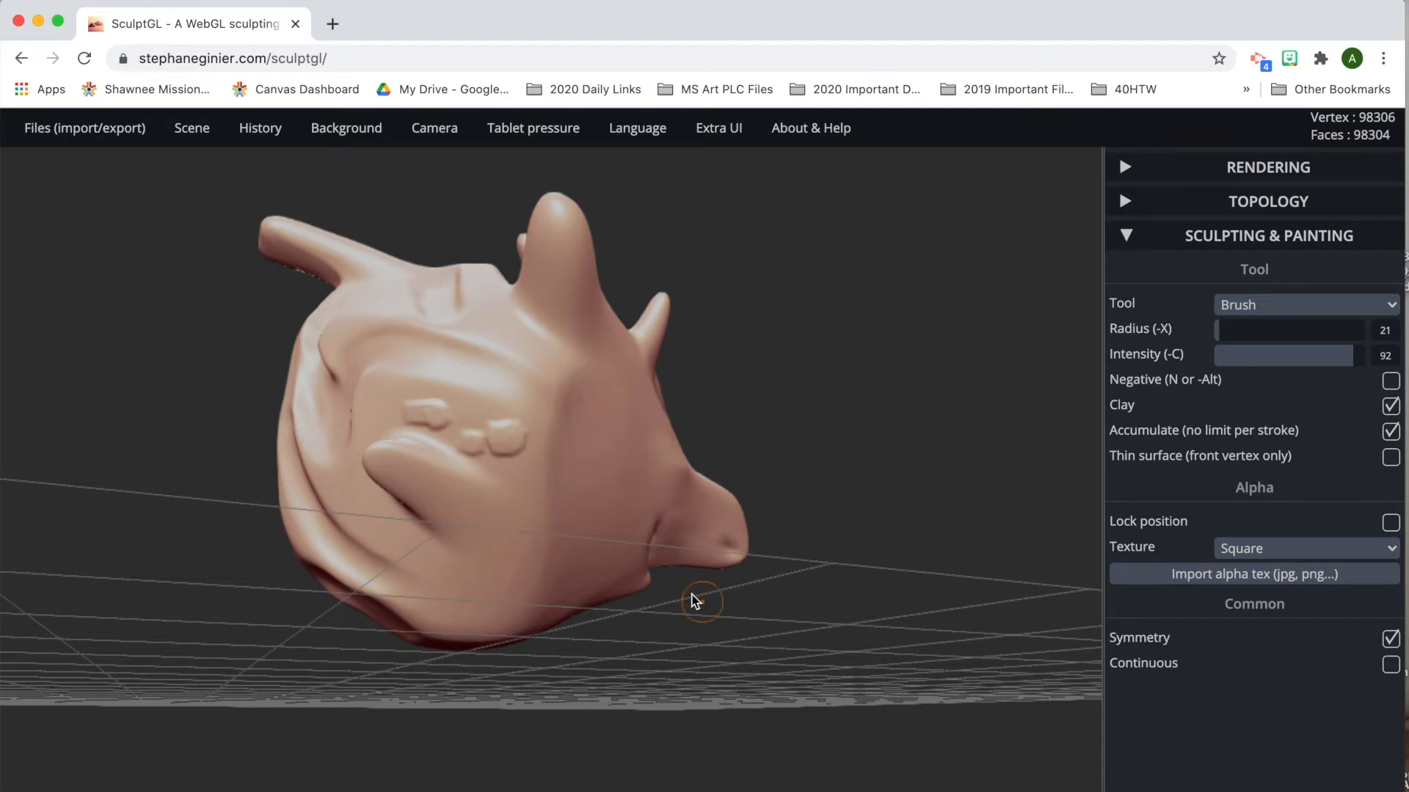
left_click(1303, 305)
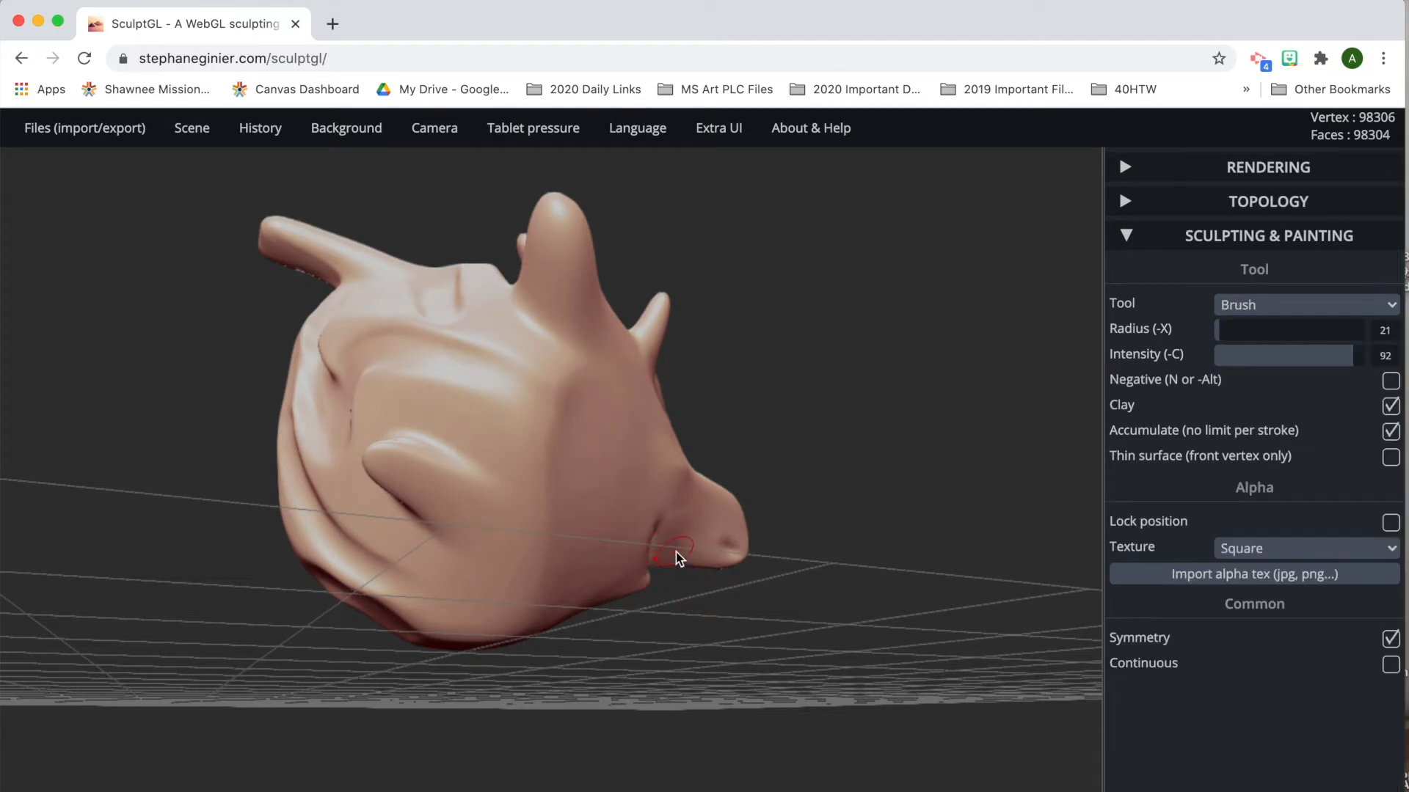
left_click(675, 559)
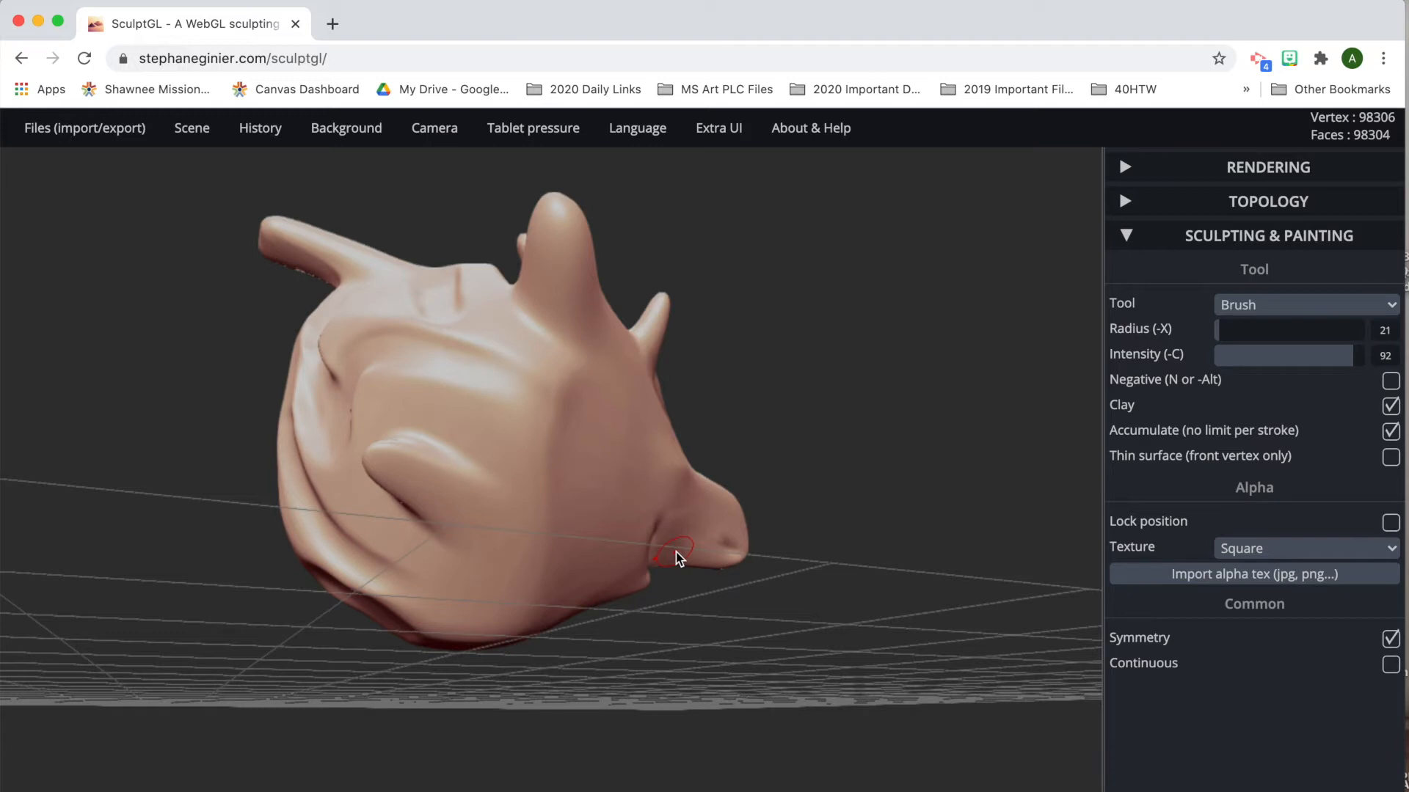
Clear the brush alpha and build a cluster of clay bumps on the cheek.
left_click(1305, 547)
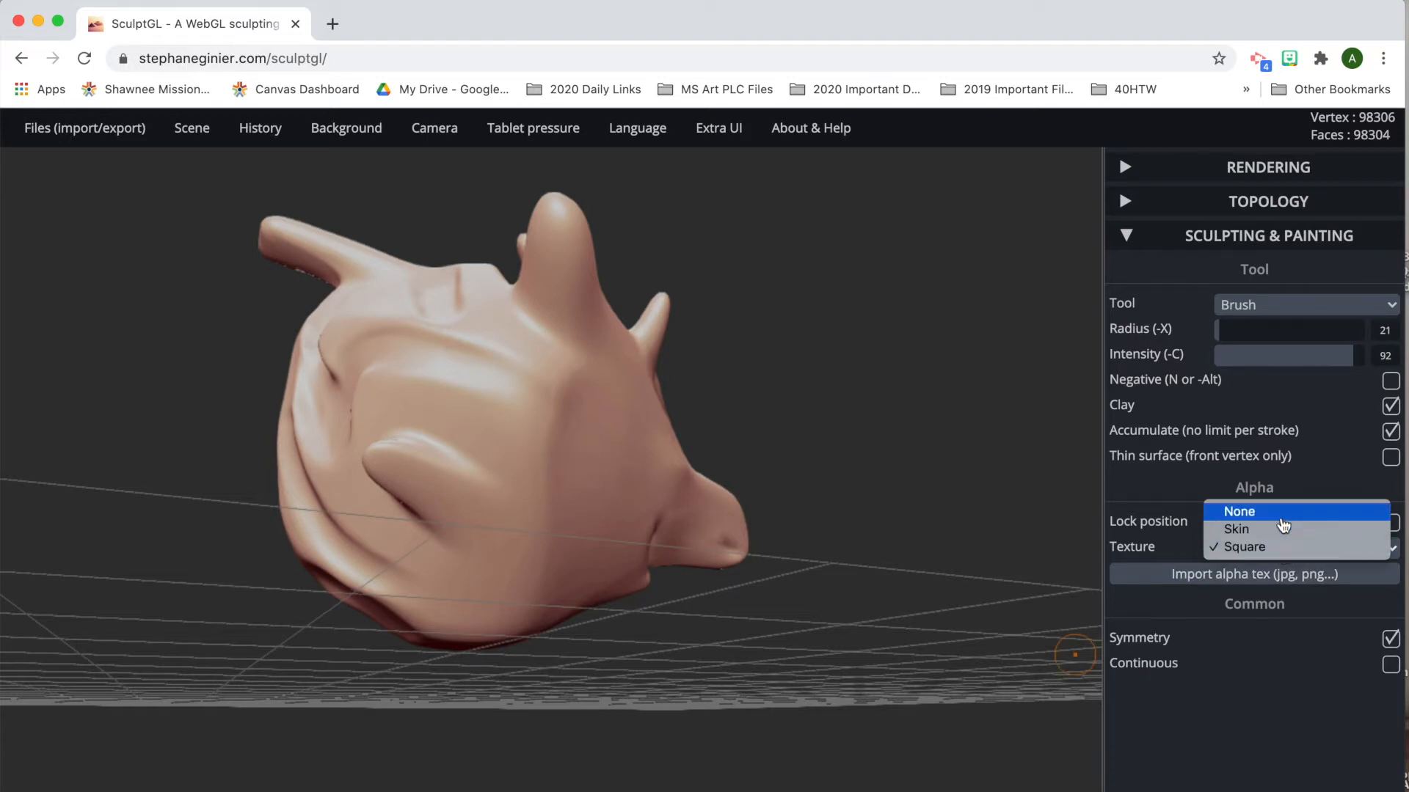
left_click(1239, 511)
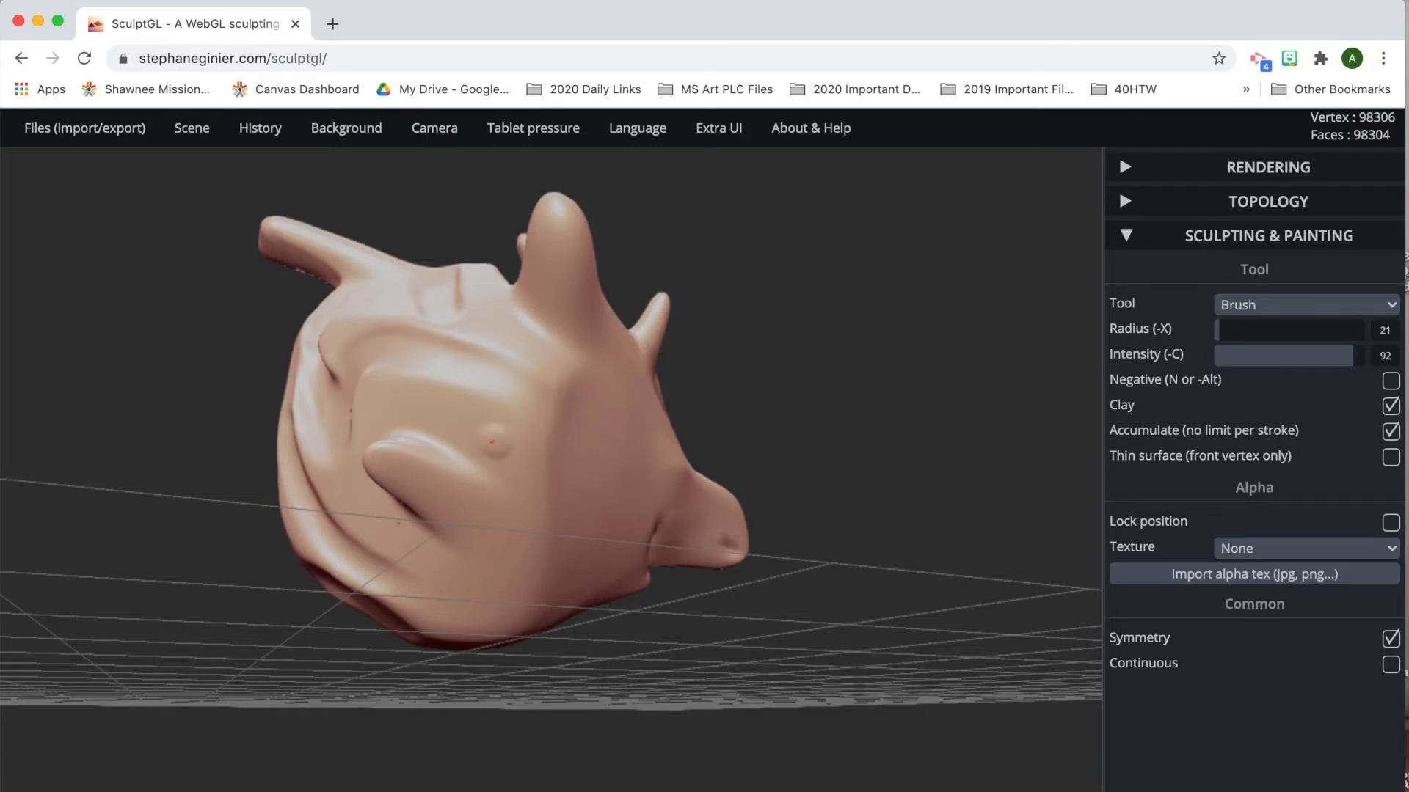
left_click(442, 423)
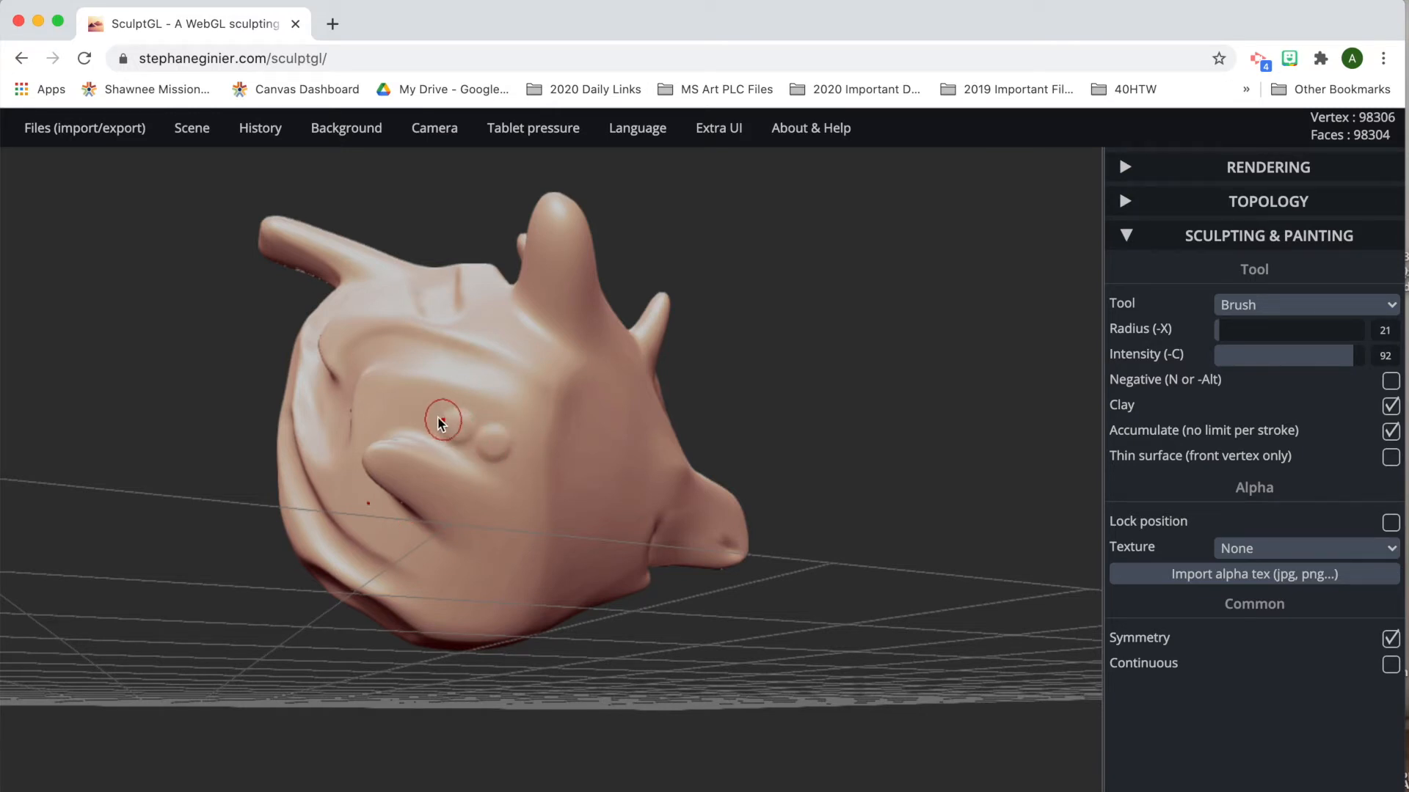
left_click(440, 423)
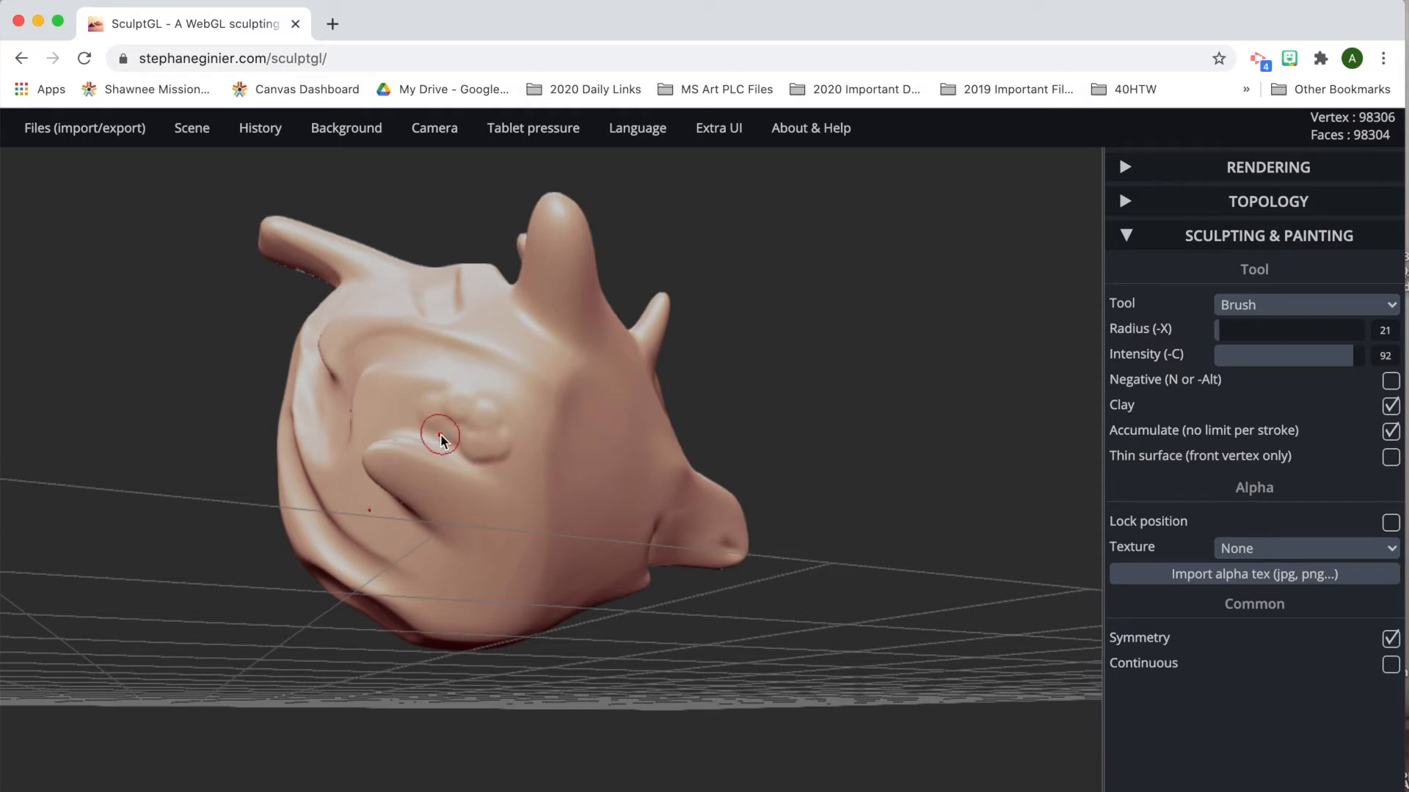
left_click(441, 439)
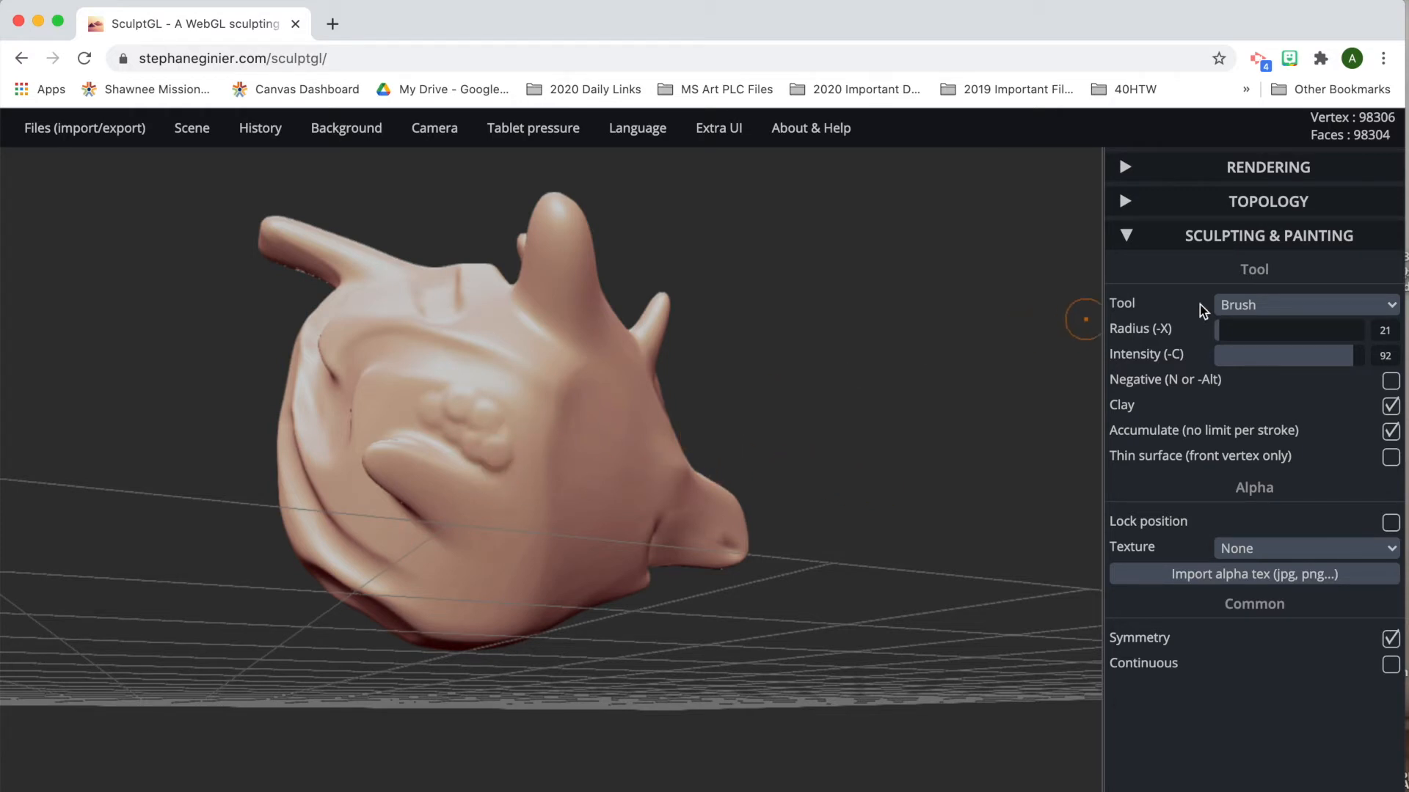
Shrink the brush radius from 21 down to 5.
left_click_drag(1290, 330, 1218, 330)
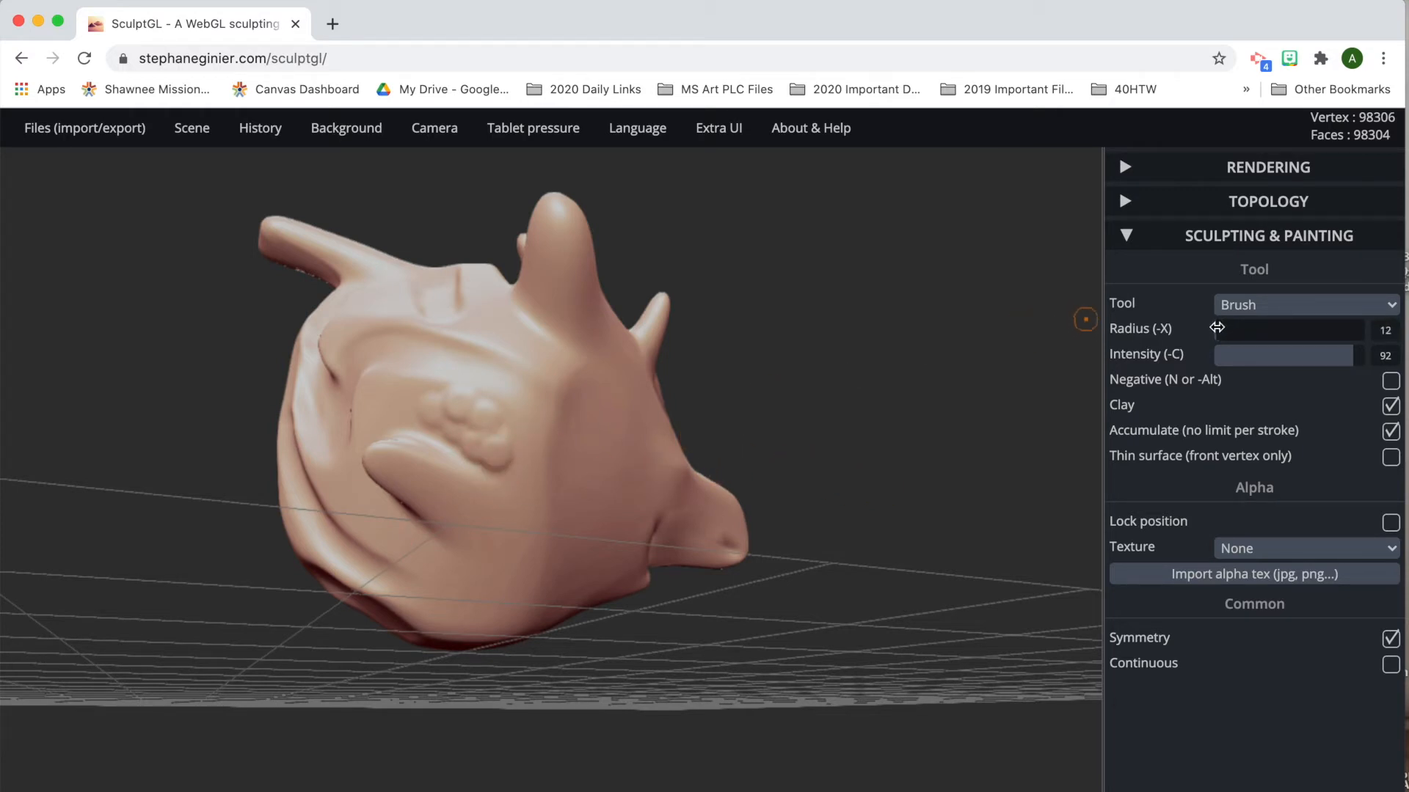
left_click_drag(1285, 330, 1214, 331)
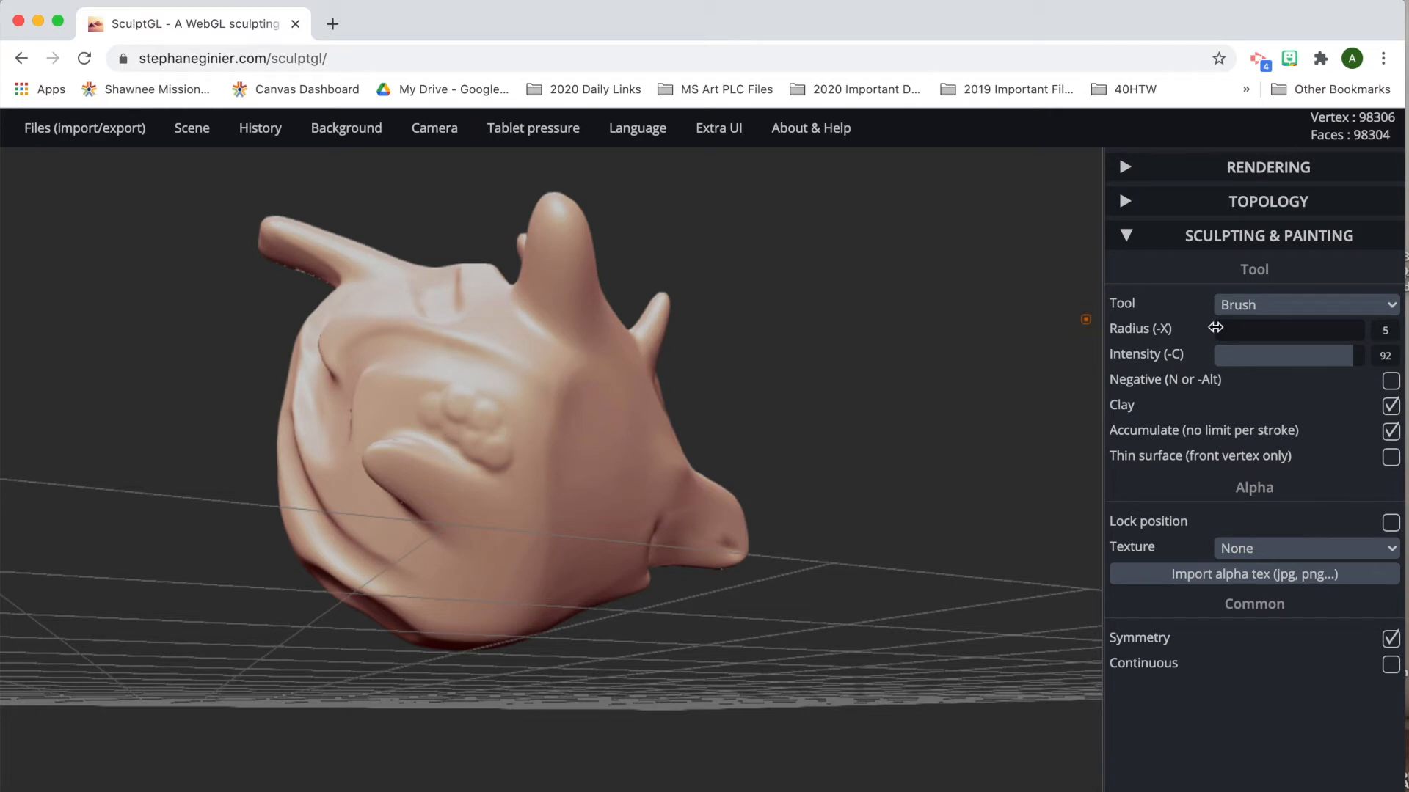
mouse_move(779, 478)
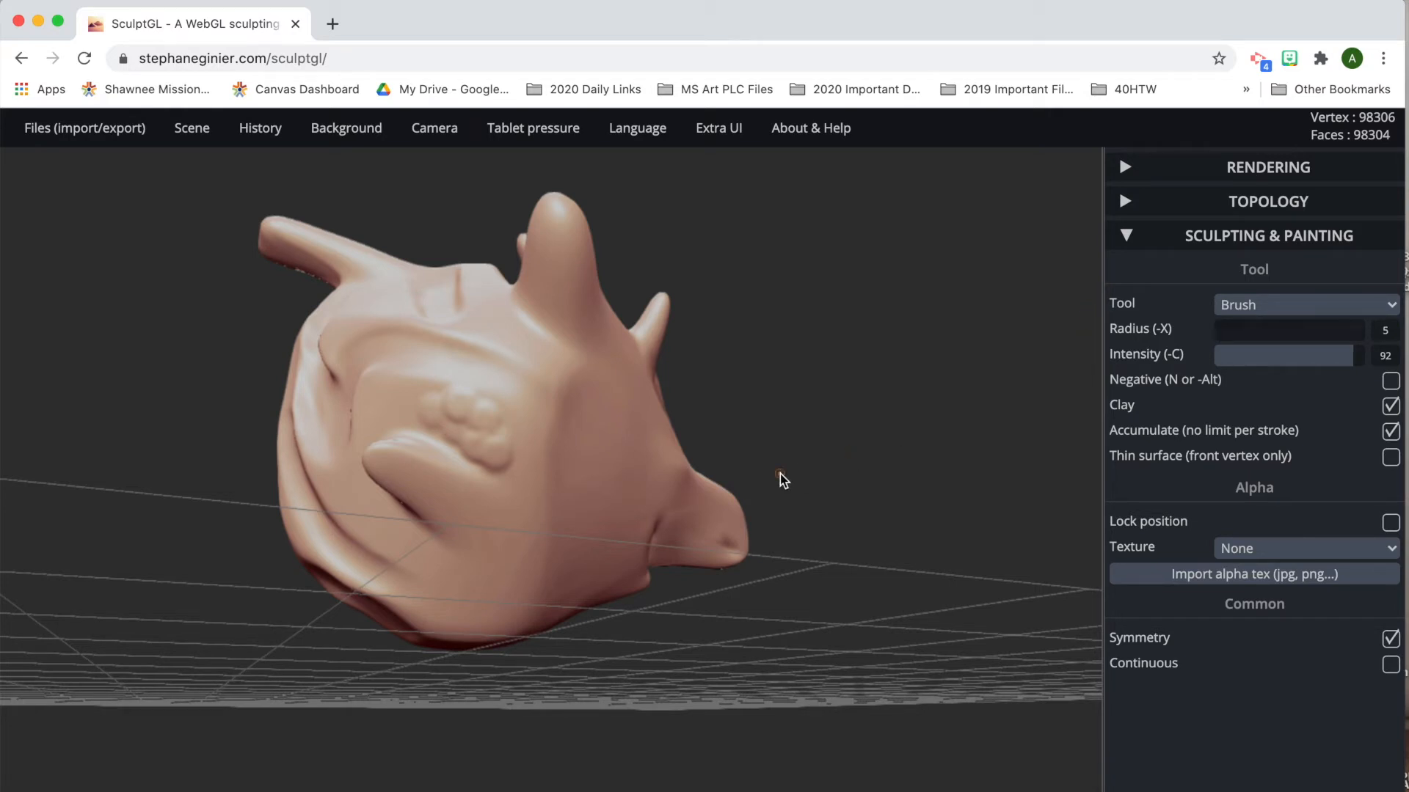
Dot tiny bumps on the cheek above the left tusk, then smooth the area.
left_click(1303, 305)
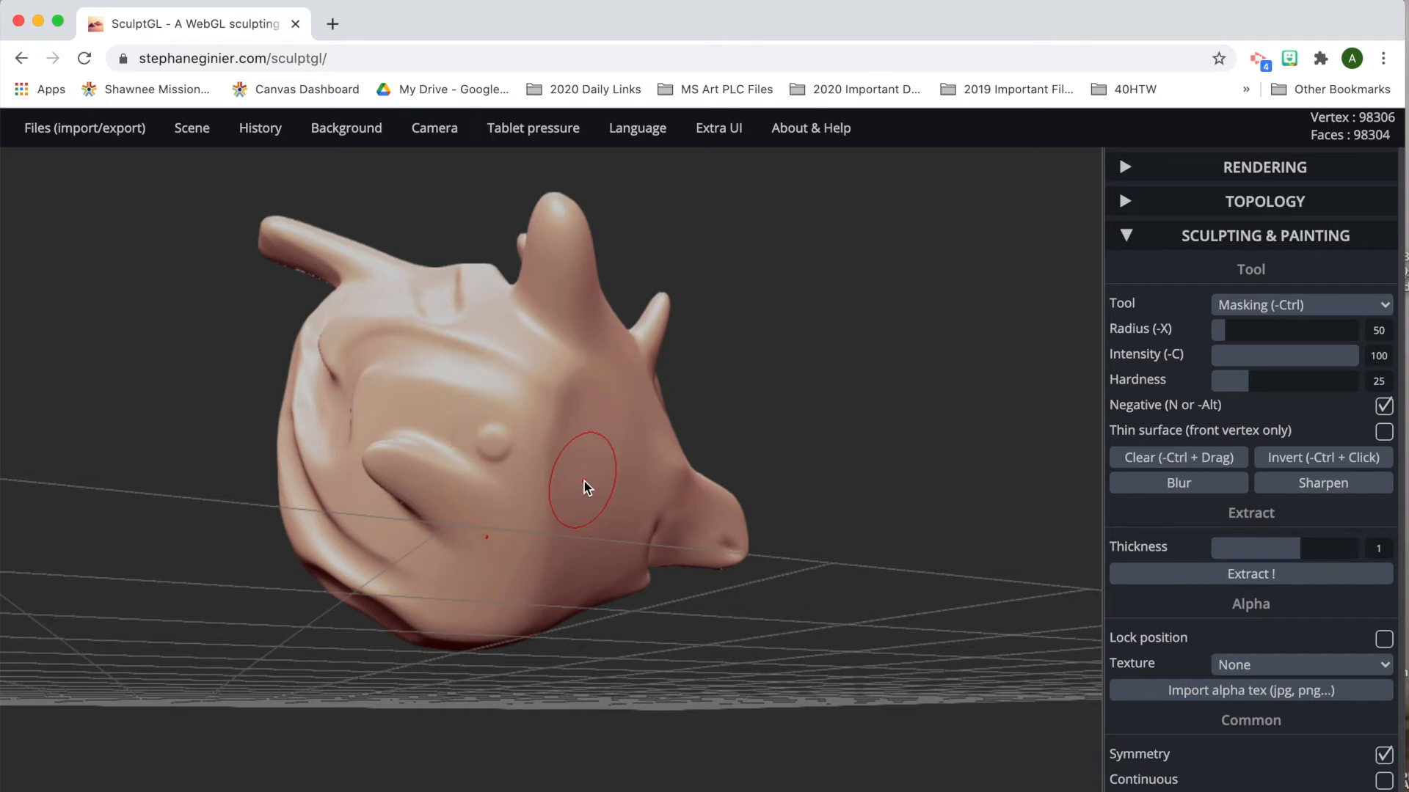
left_click(1299, 305)
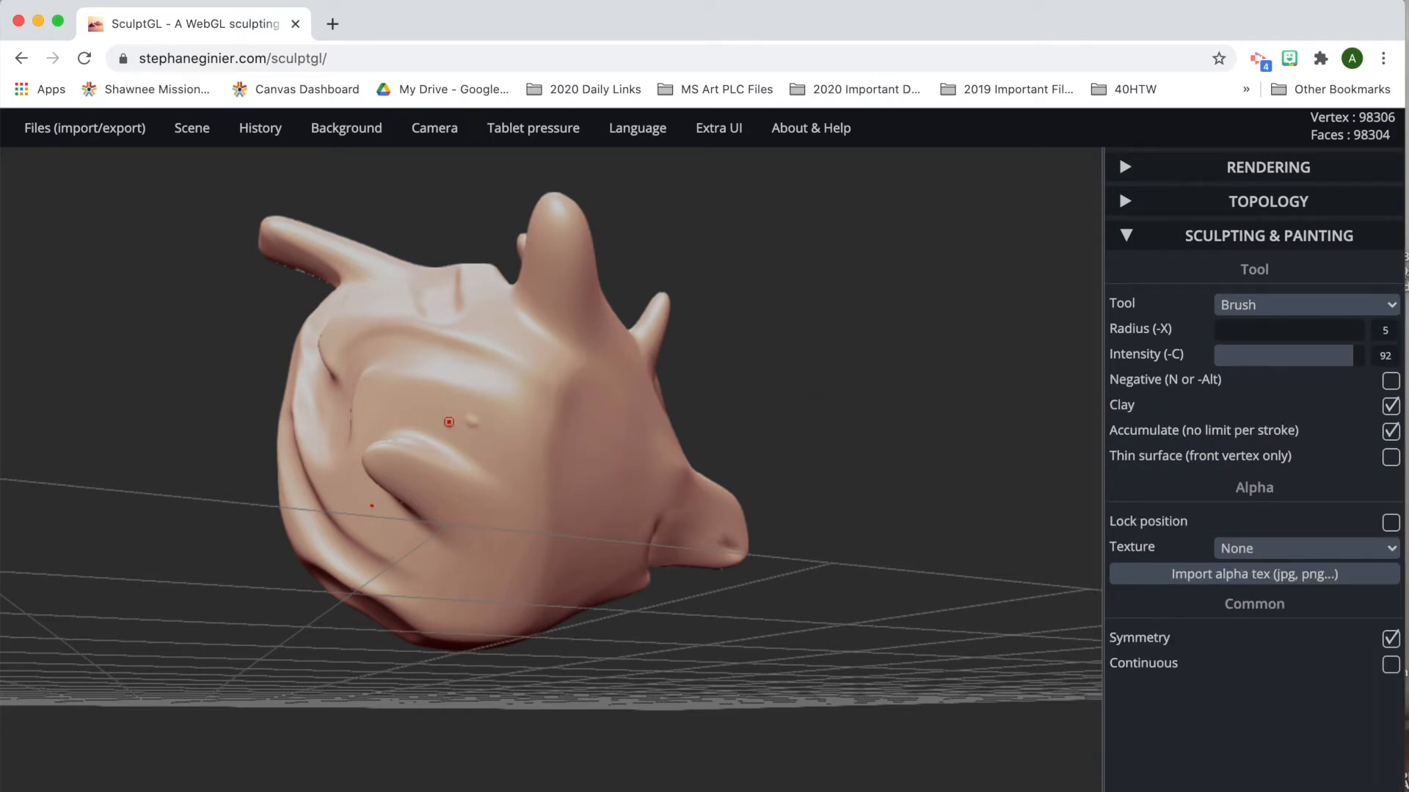
left_click(449, 423)
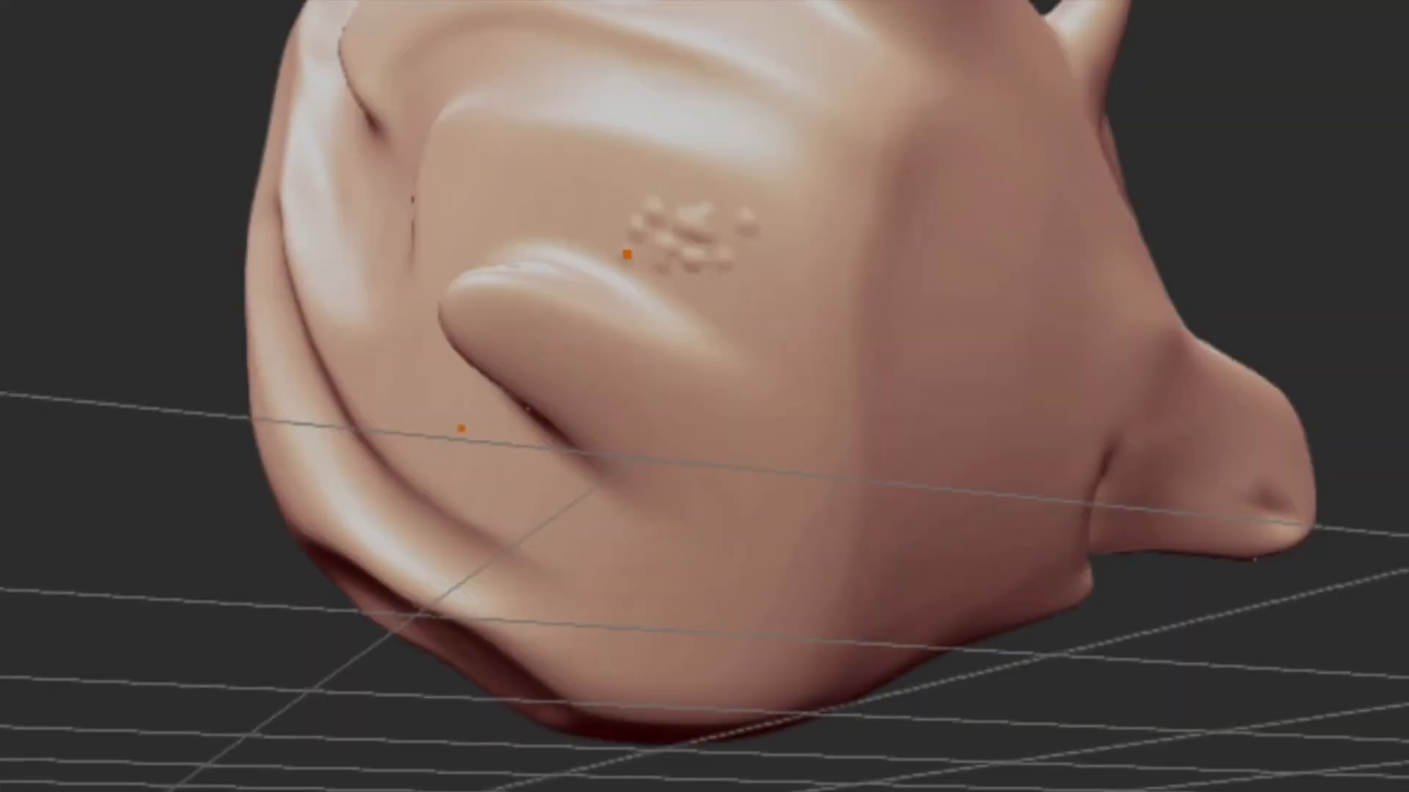
left_click(738, 253)
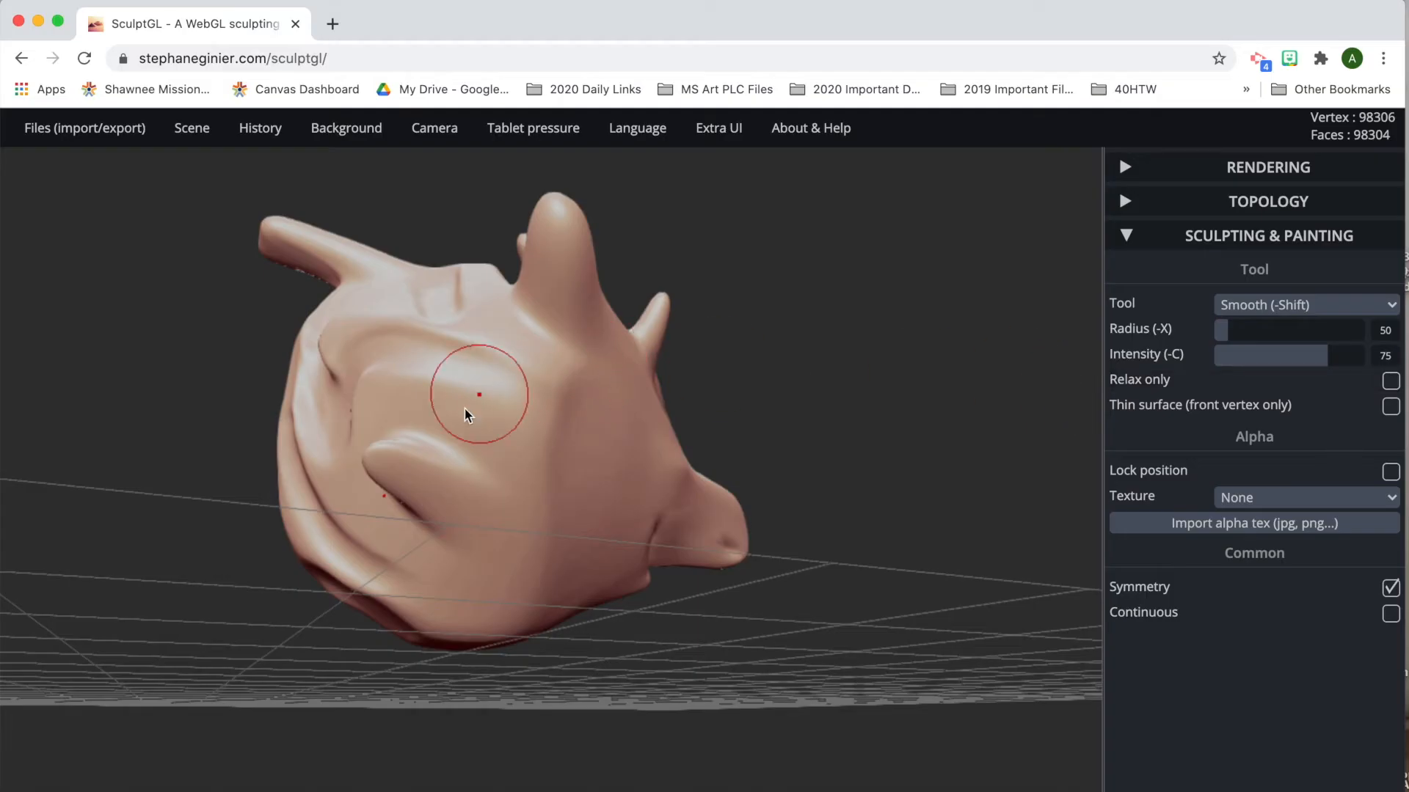
Crease the facial ridges and pinch the central ridge sharper.
left_click(1305, 305)
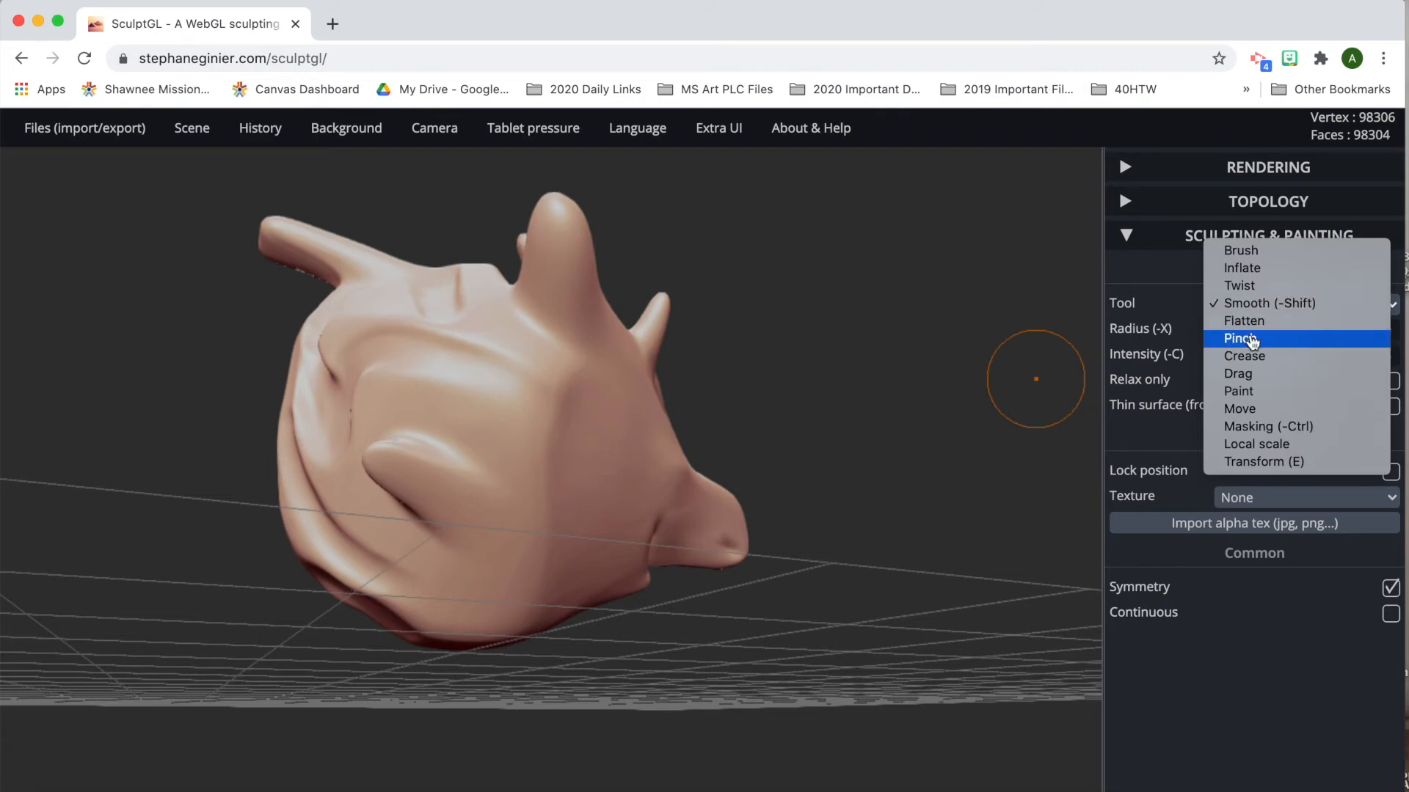
left_click(1245, 355)
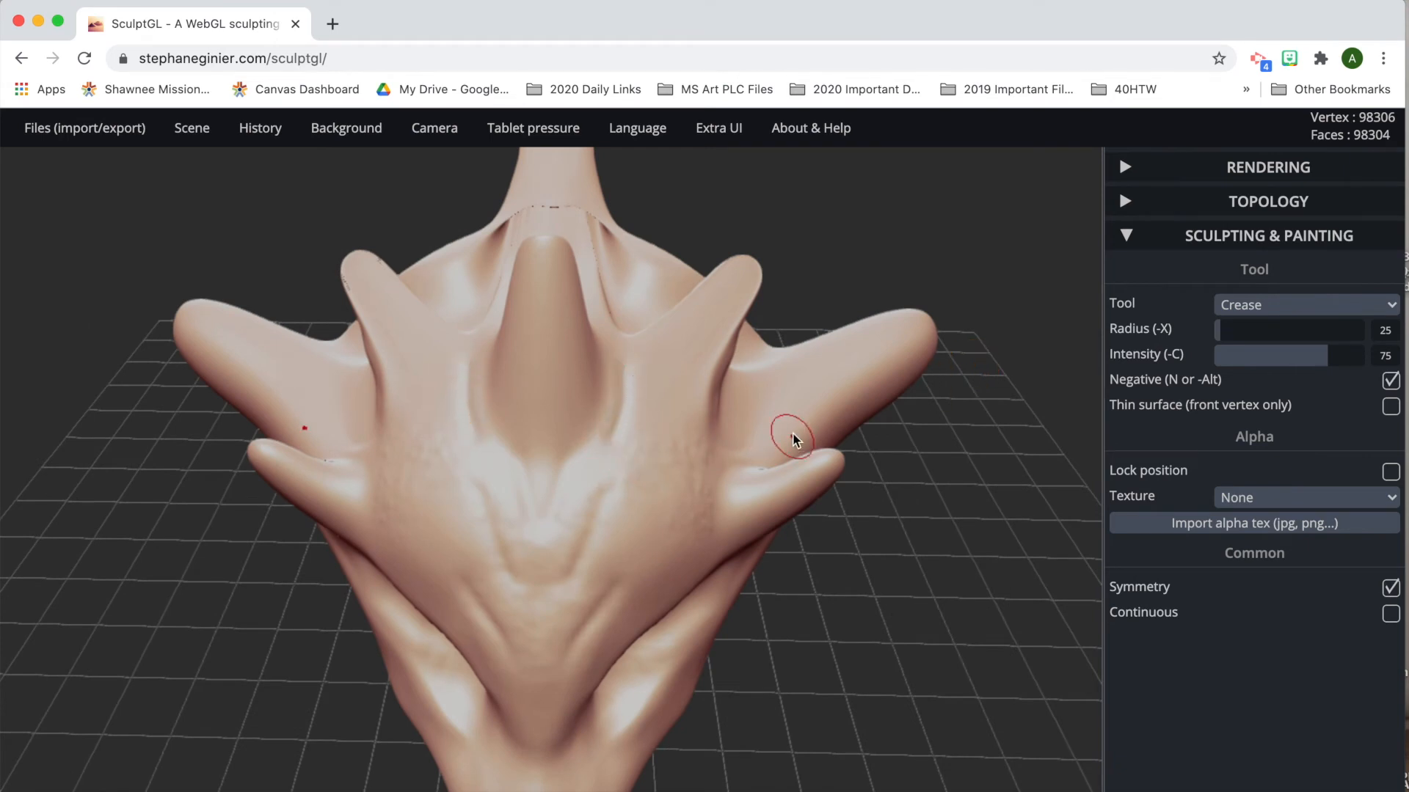
left_click(1305, 304)
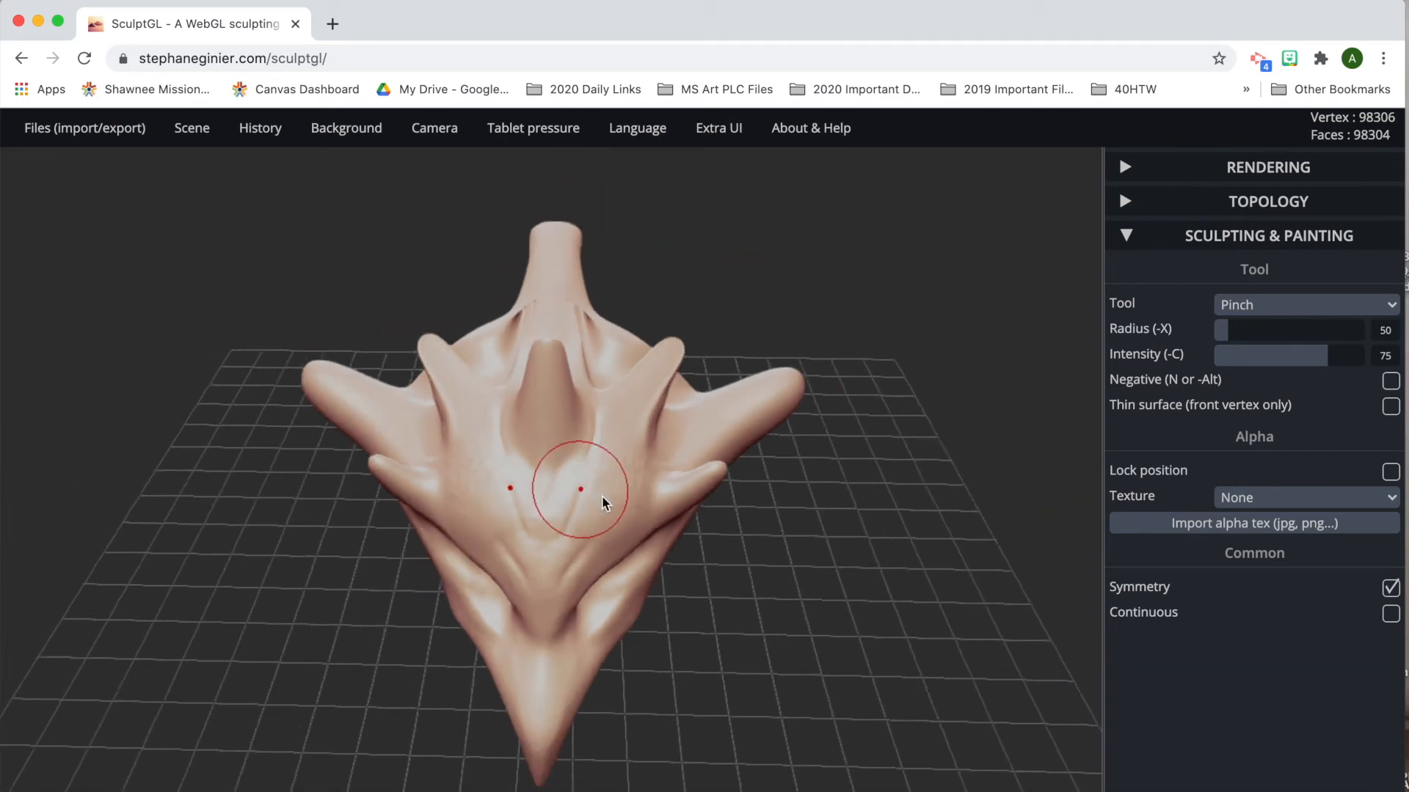
left_click_drag(602, 503, 732, 555)
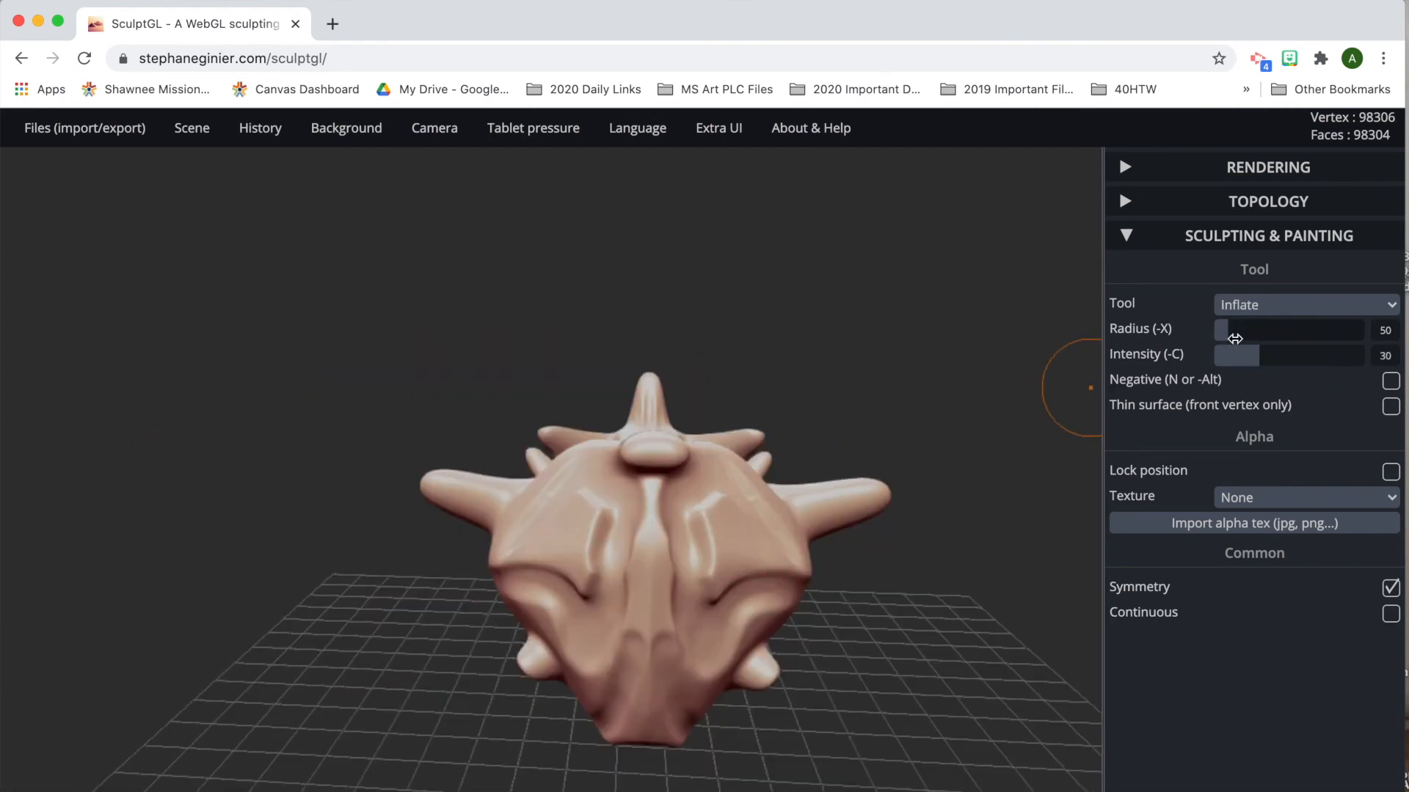
Shrink the Inflate radius to 8 and puff up a small detail on the face.
left_click_drag(1298, 329, 1267, 328)
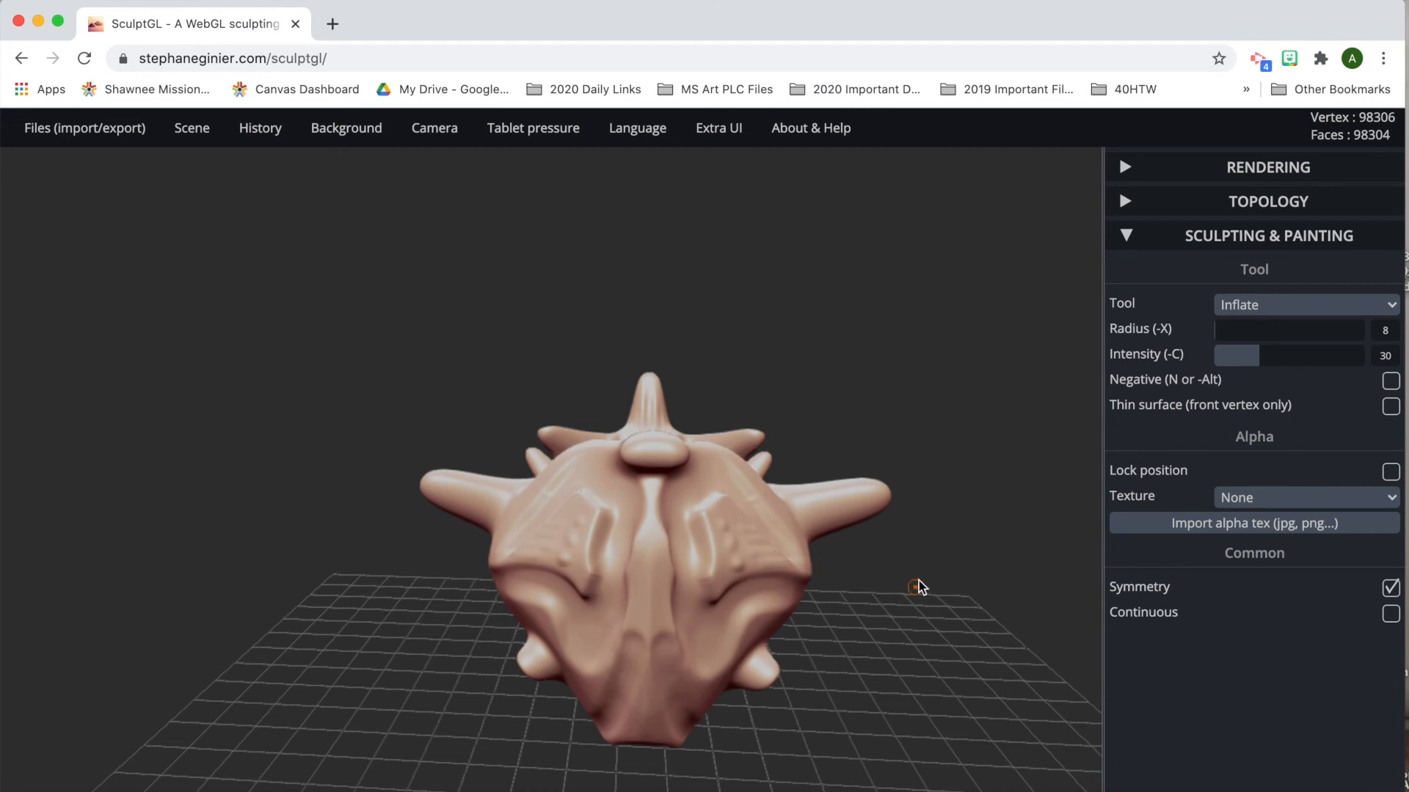
left_click_drag(915, 587, 834, 598)
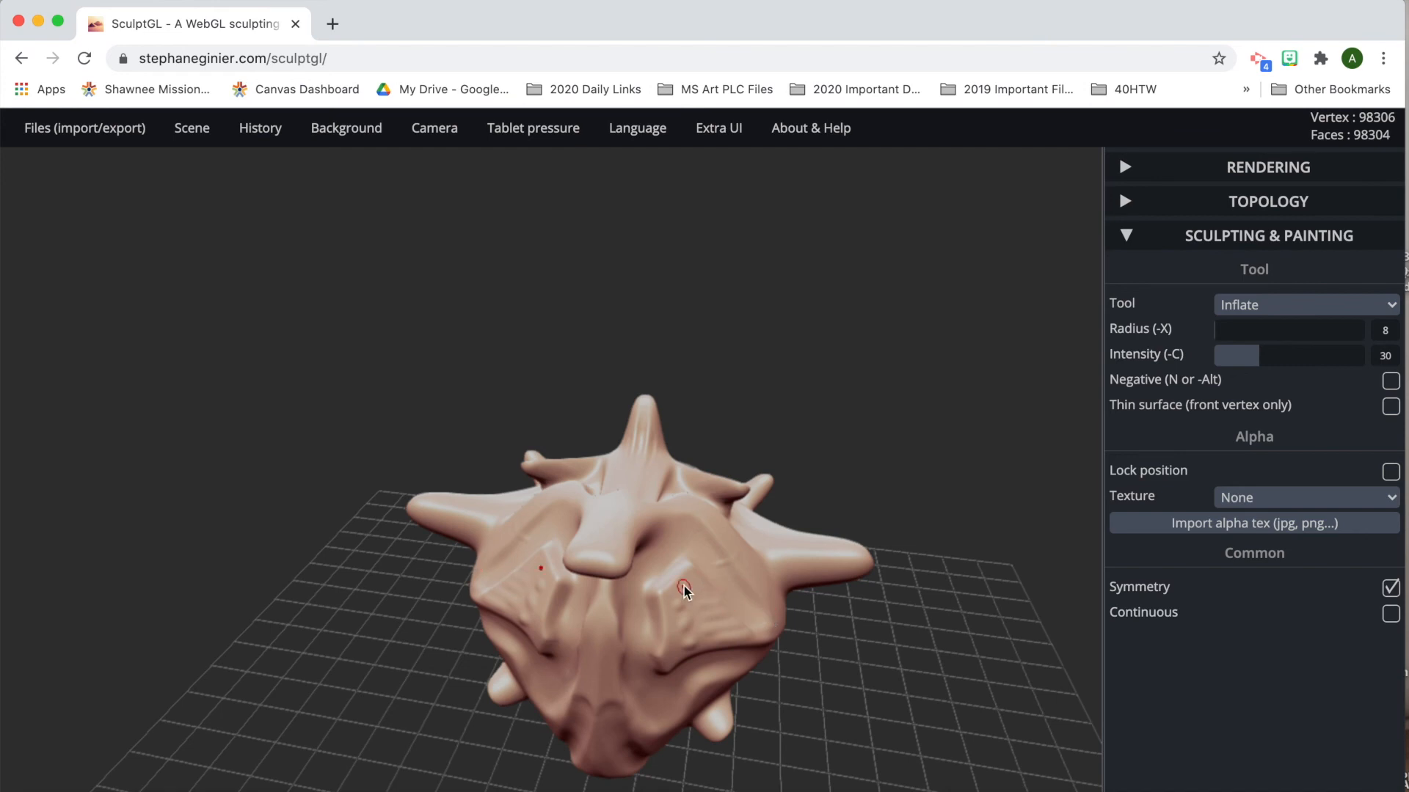
left_click(685, 588)
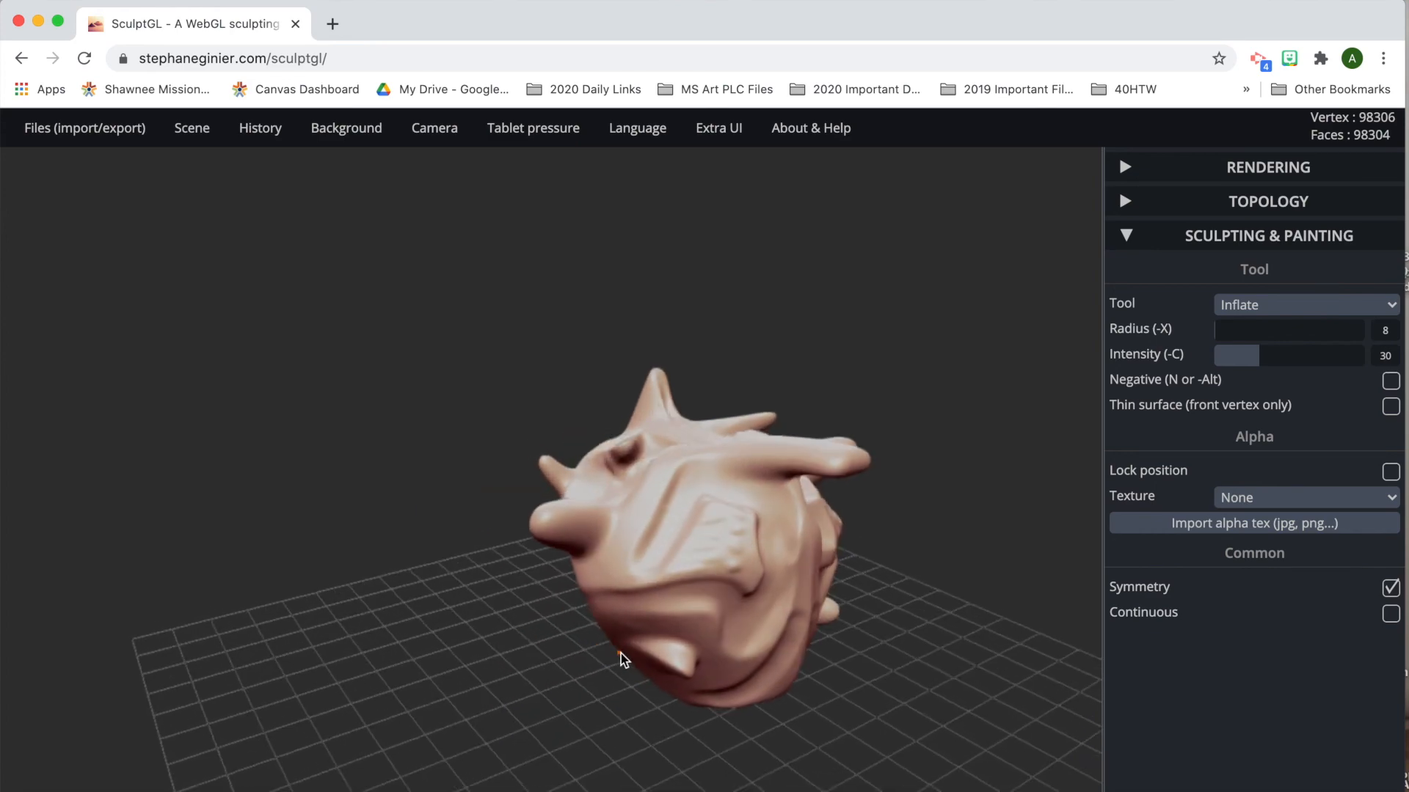
left_click_drag(626, 661, 745, 678)
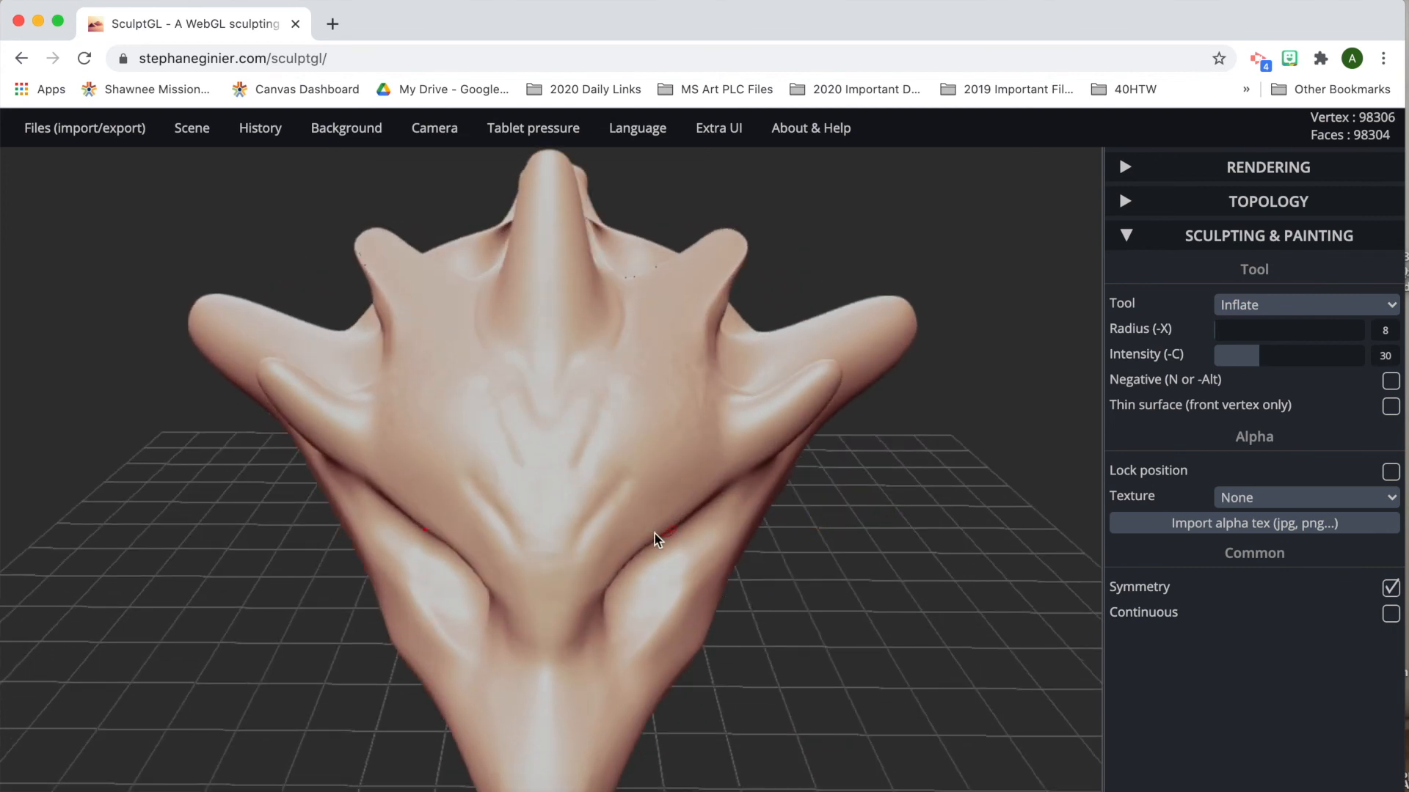
Inflate three small raised dots along the central and upper ridges.
left_click(657, 538)
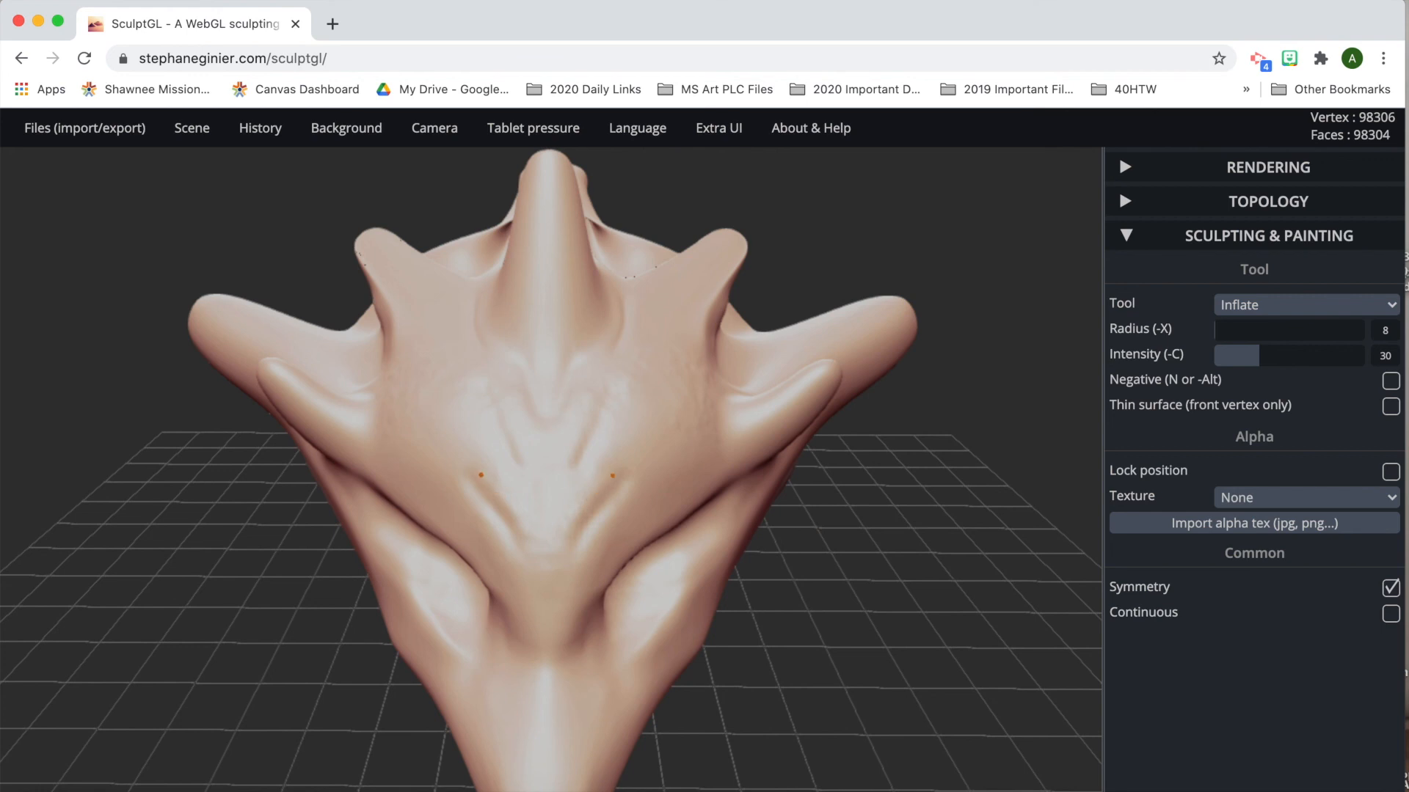
left_click(615, 474)
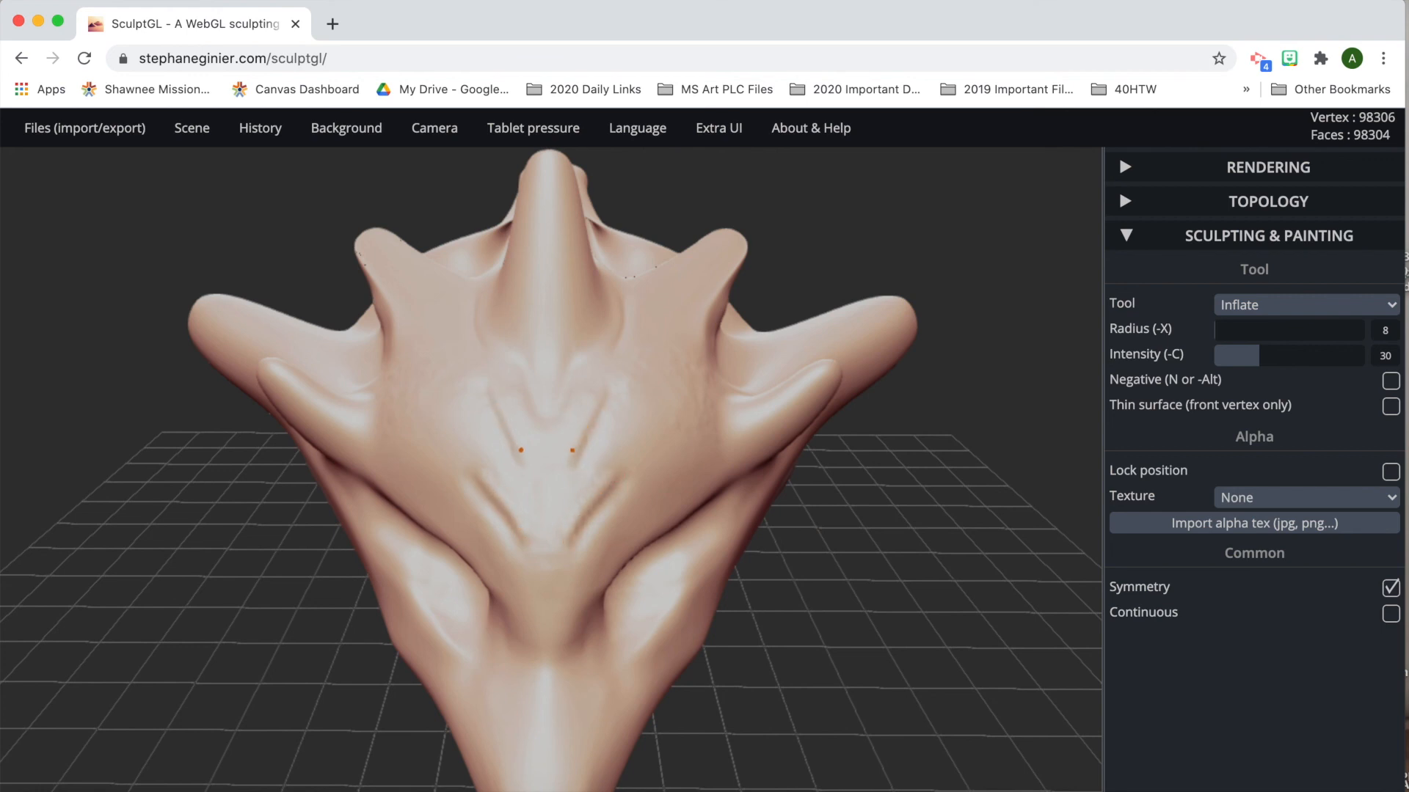
left_click(612, 340)
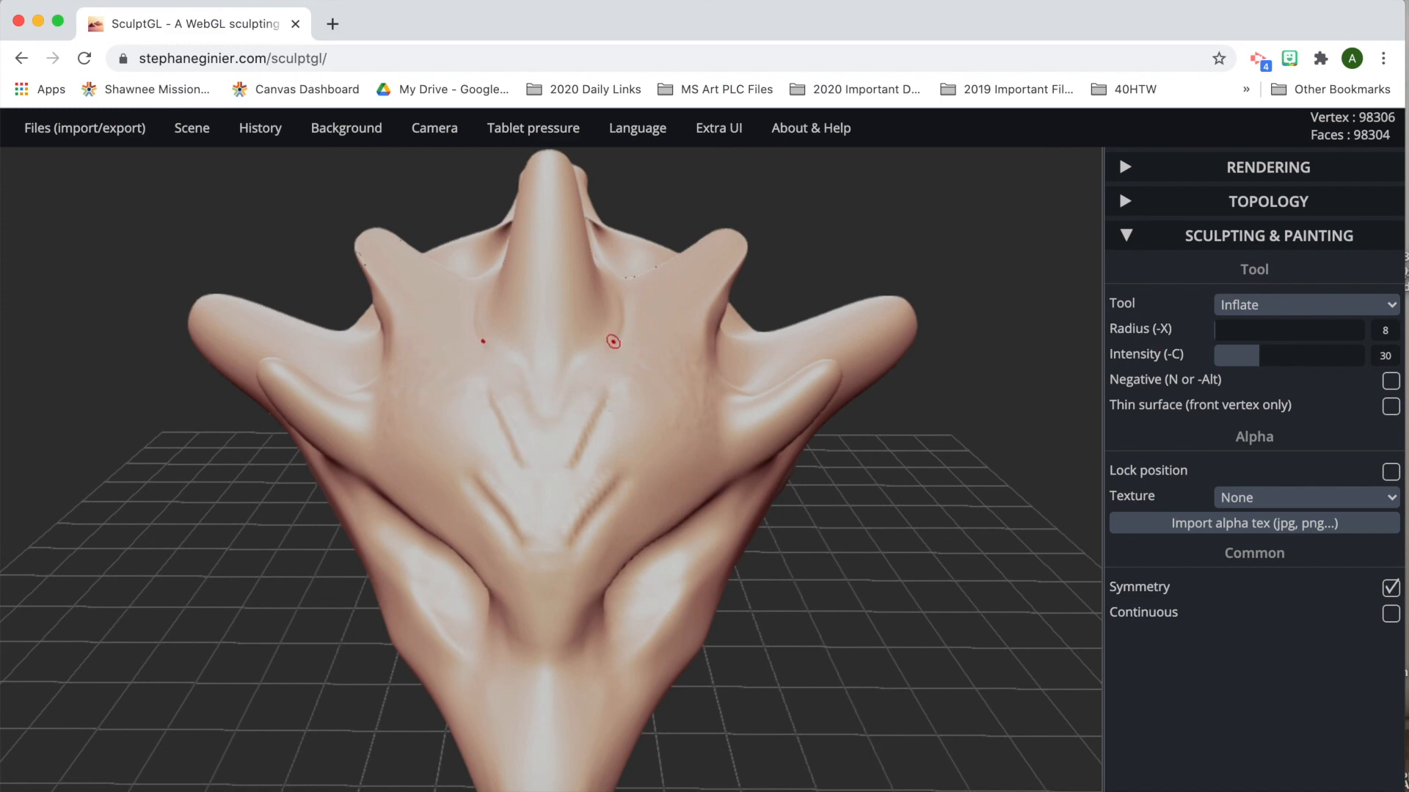